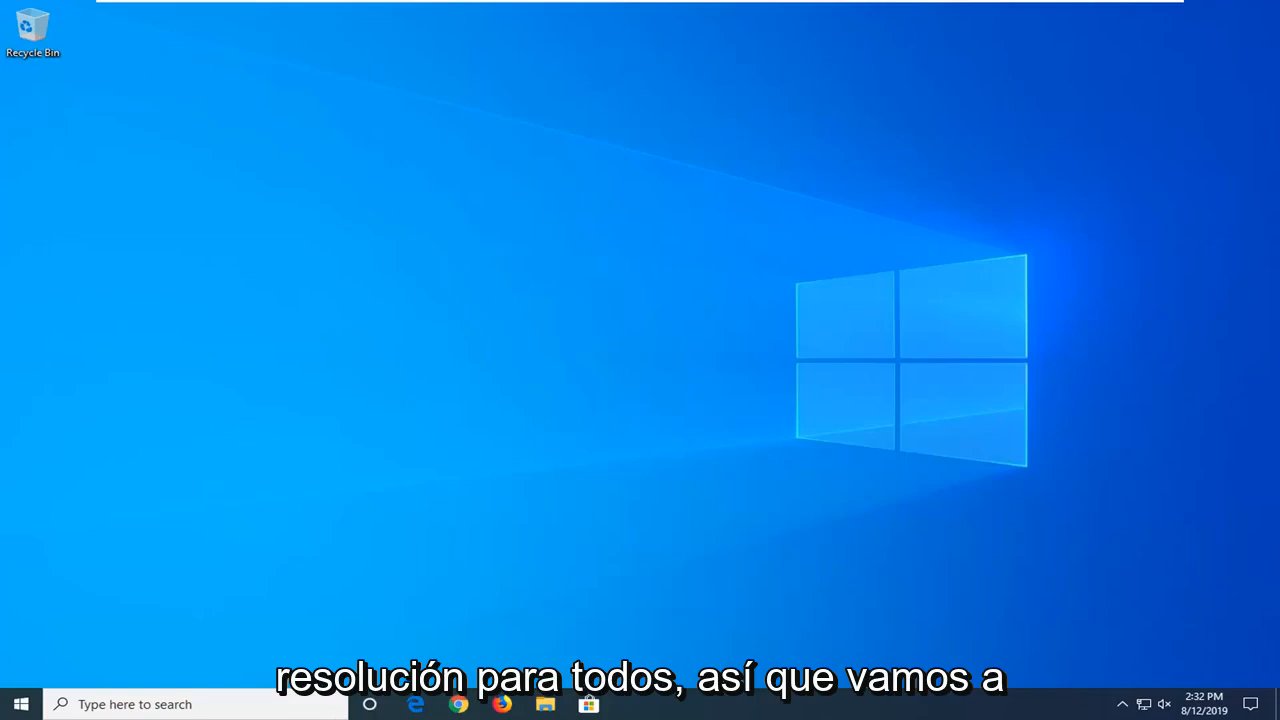
pyautogui.moveTo(1168, 272)
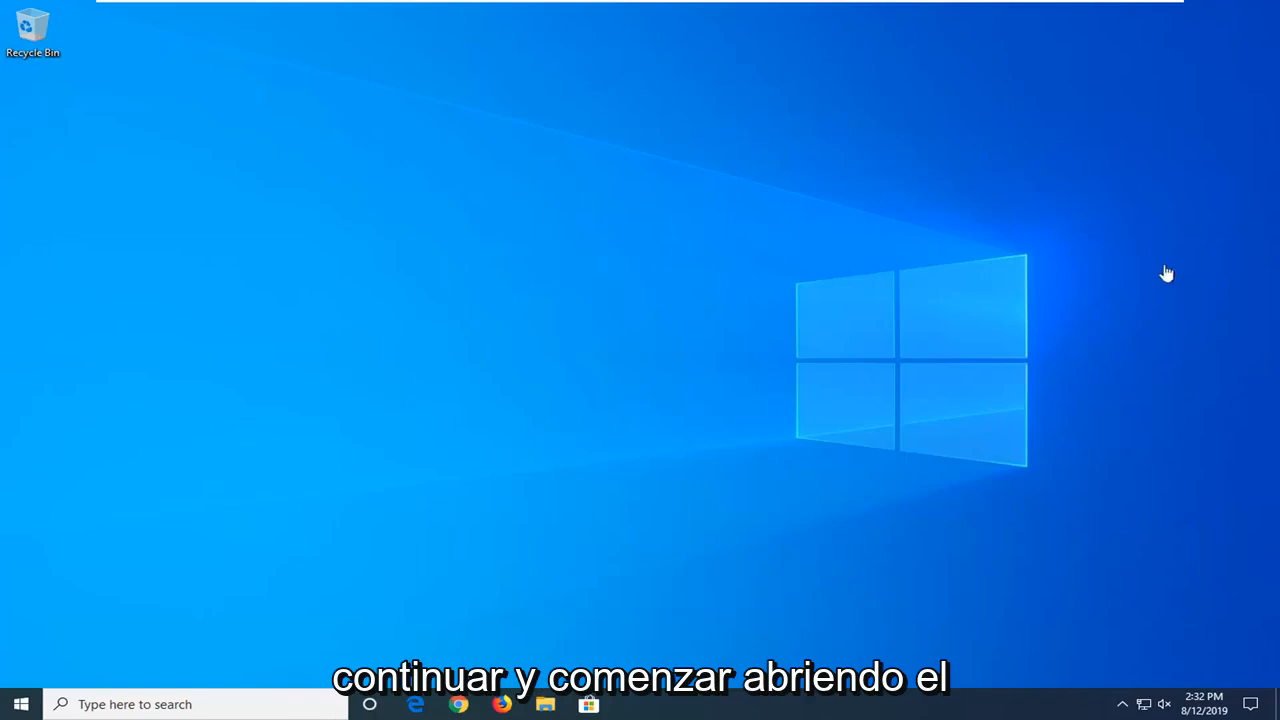
# - Launch Indexing Options from Start by searching 'ind'
pyautogui.click(20, 704)
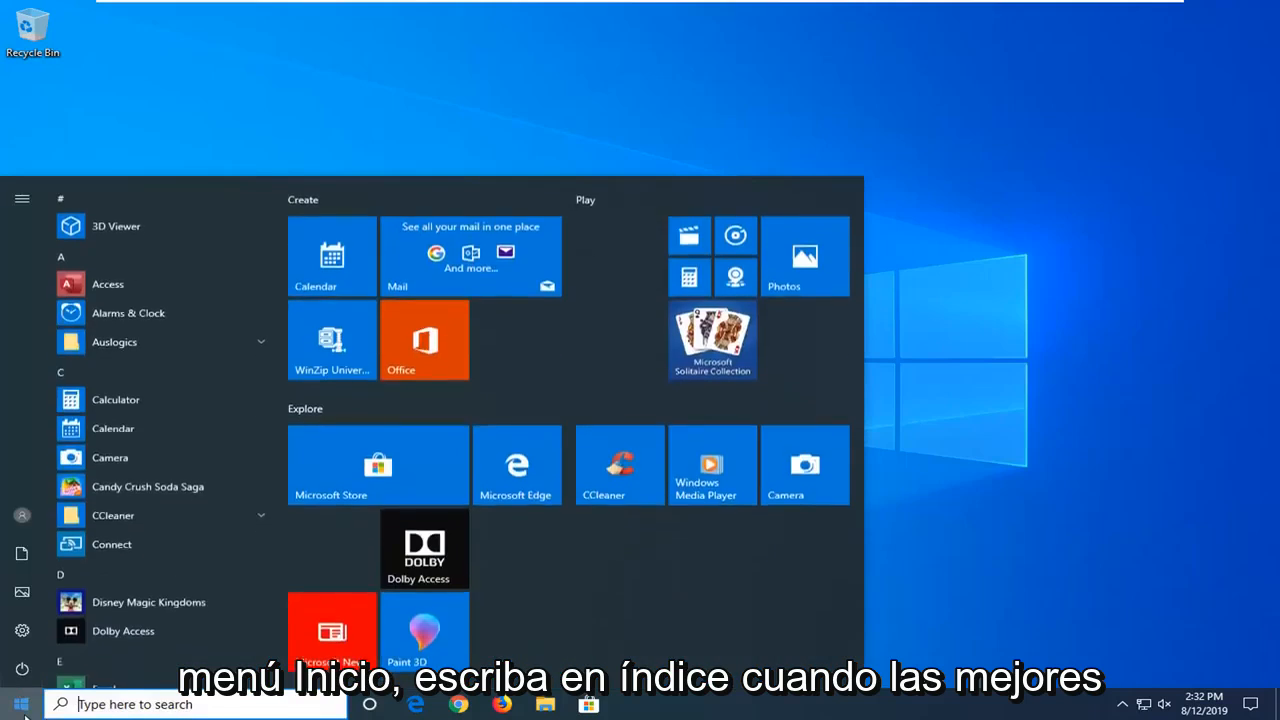
pyautogui.write('index')
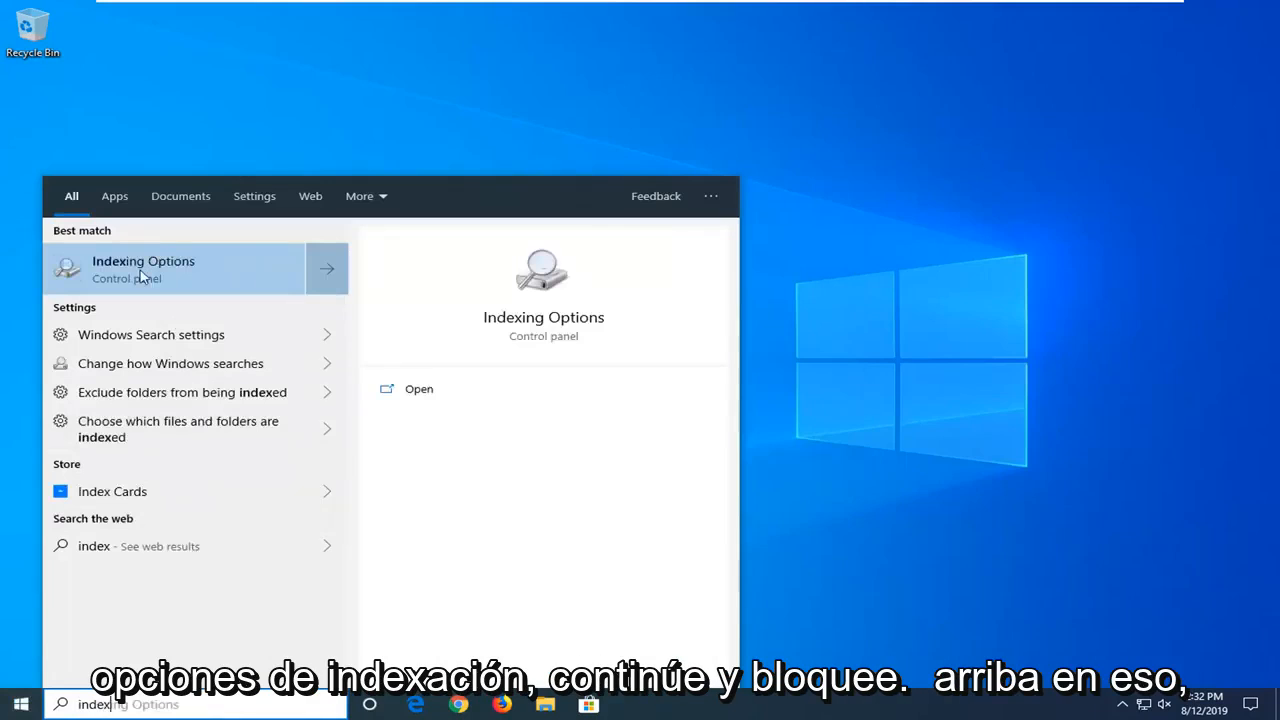
pyautogui.click(144, 268)
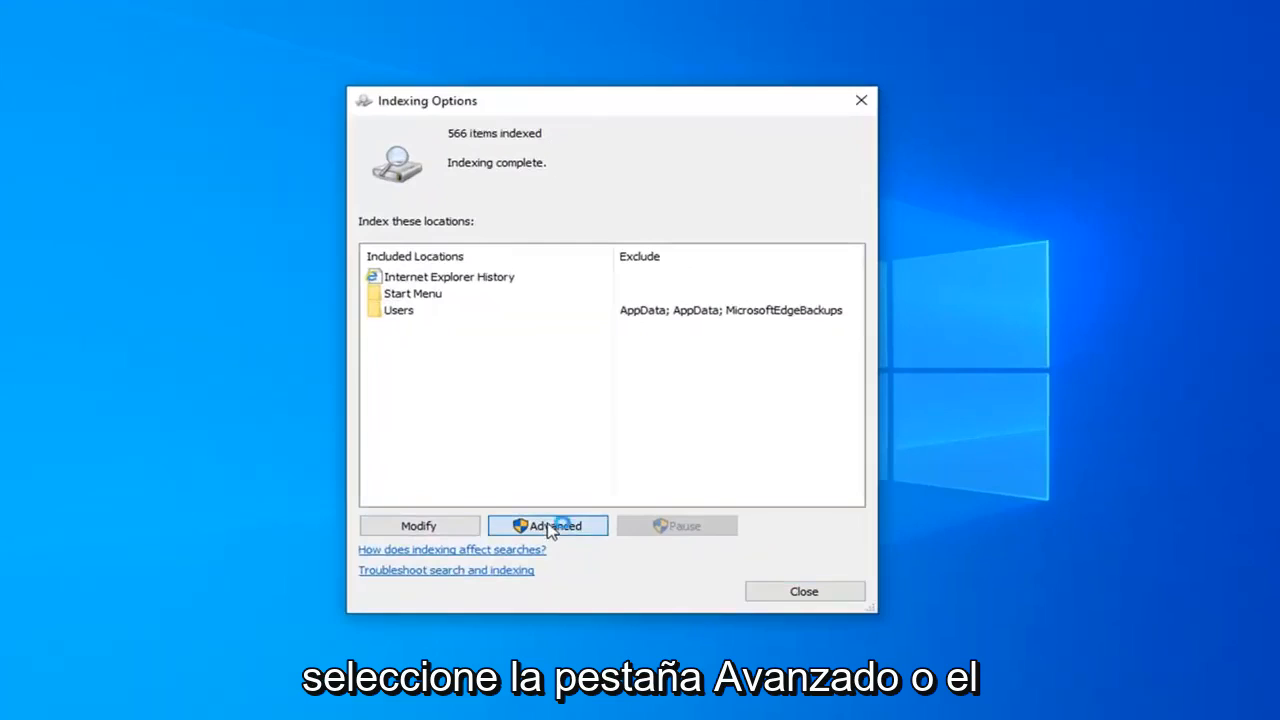
# - From Advanced settings, delete and rebuild the search index and confirm
pyautogui.click(548, 524)
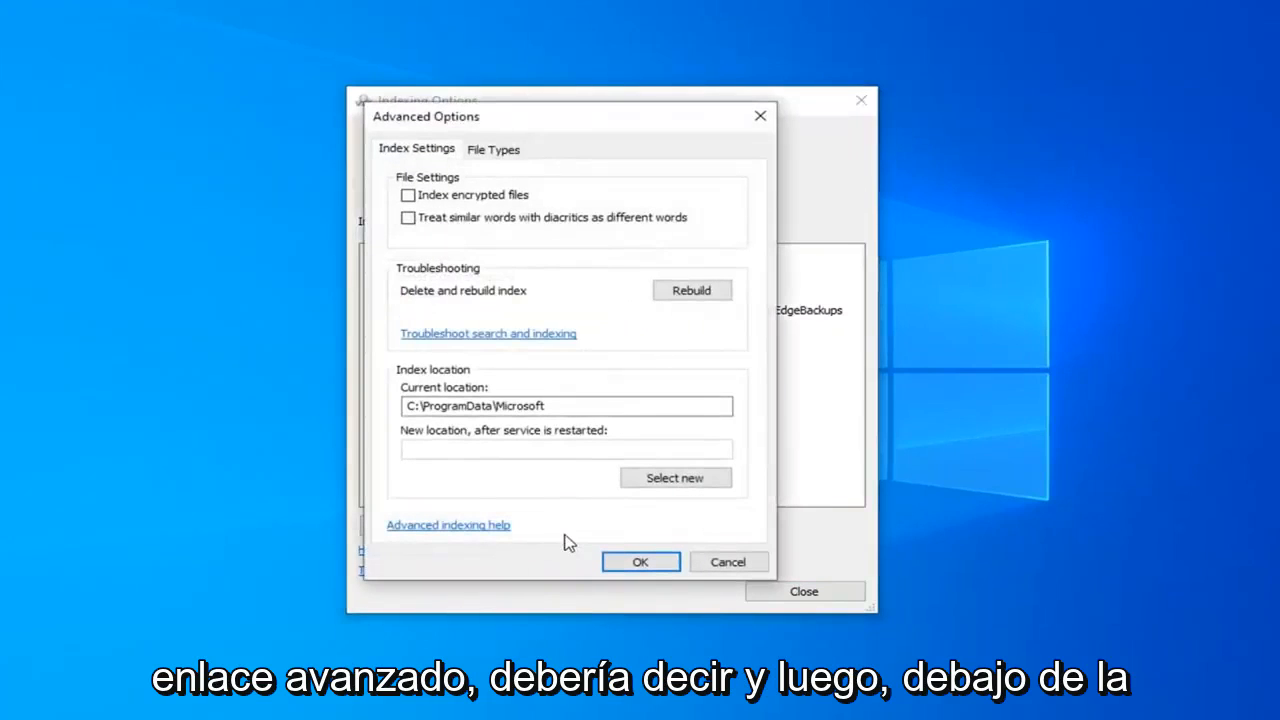
pyautogui.moveTo(428, 304)
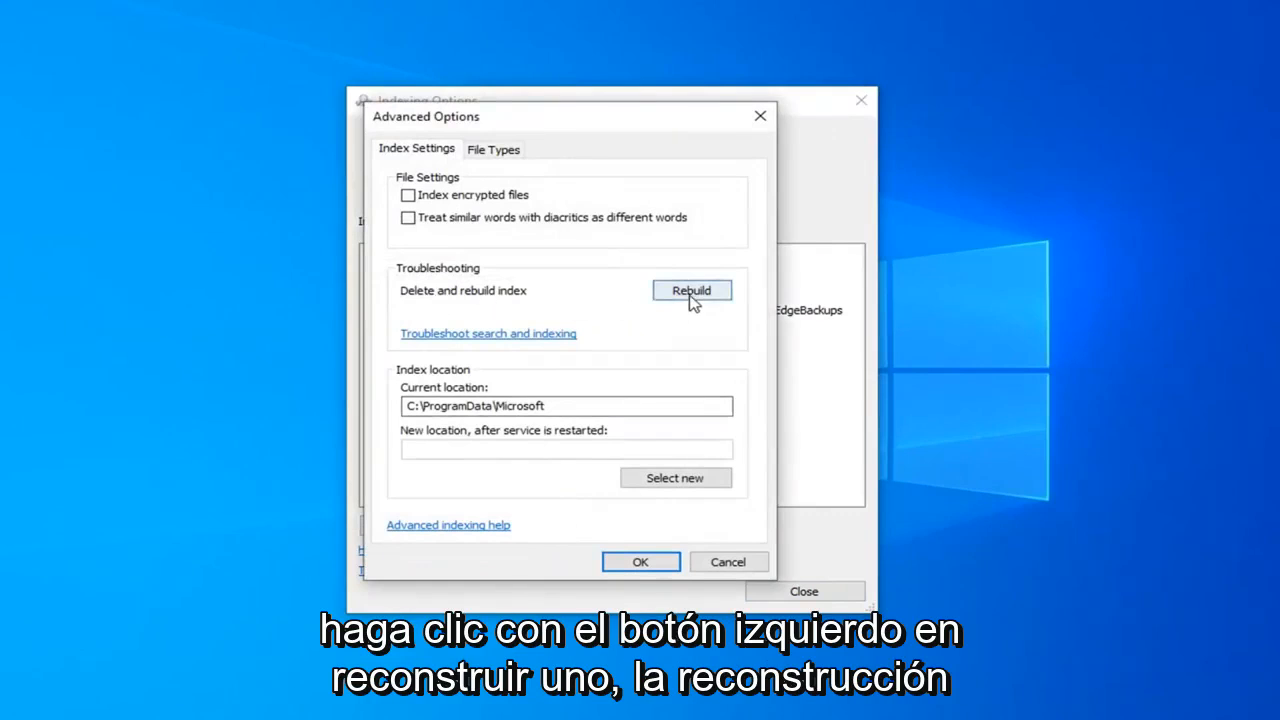
pyautogui.click(692, 290)
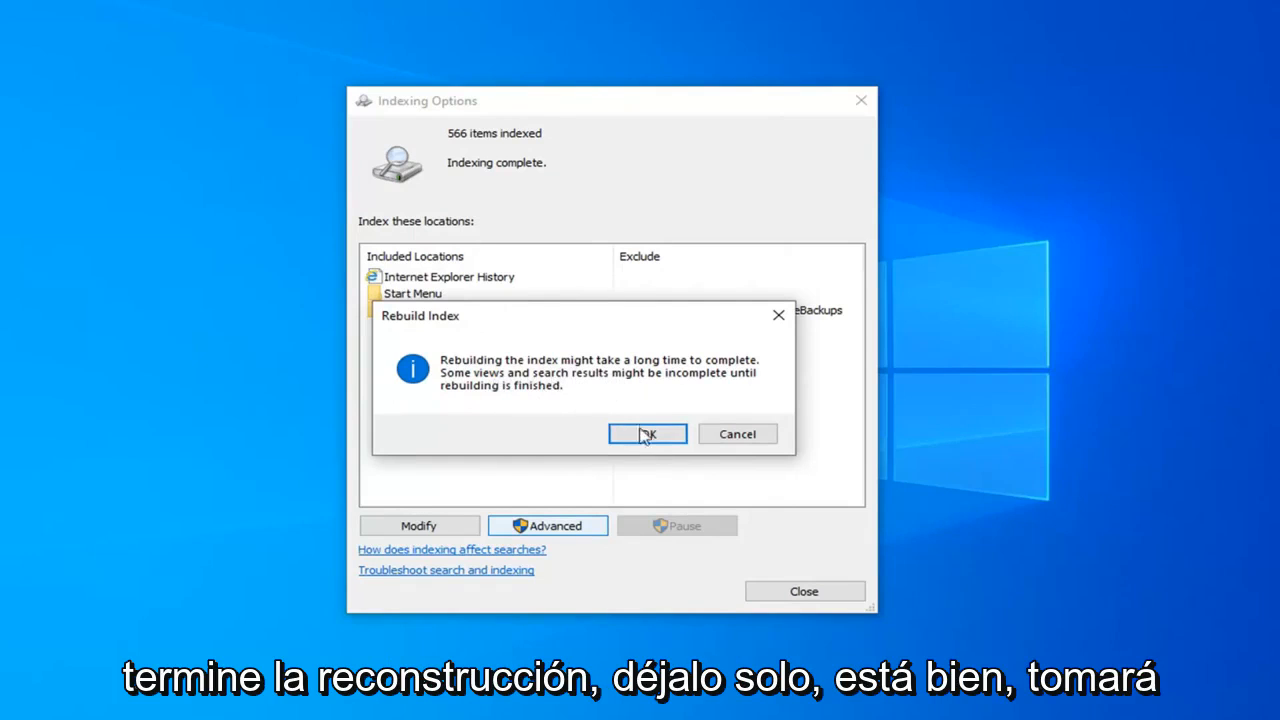
pyautogui.click(646, 432)
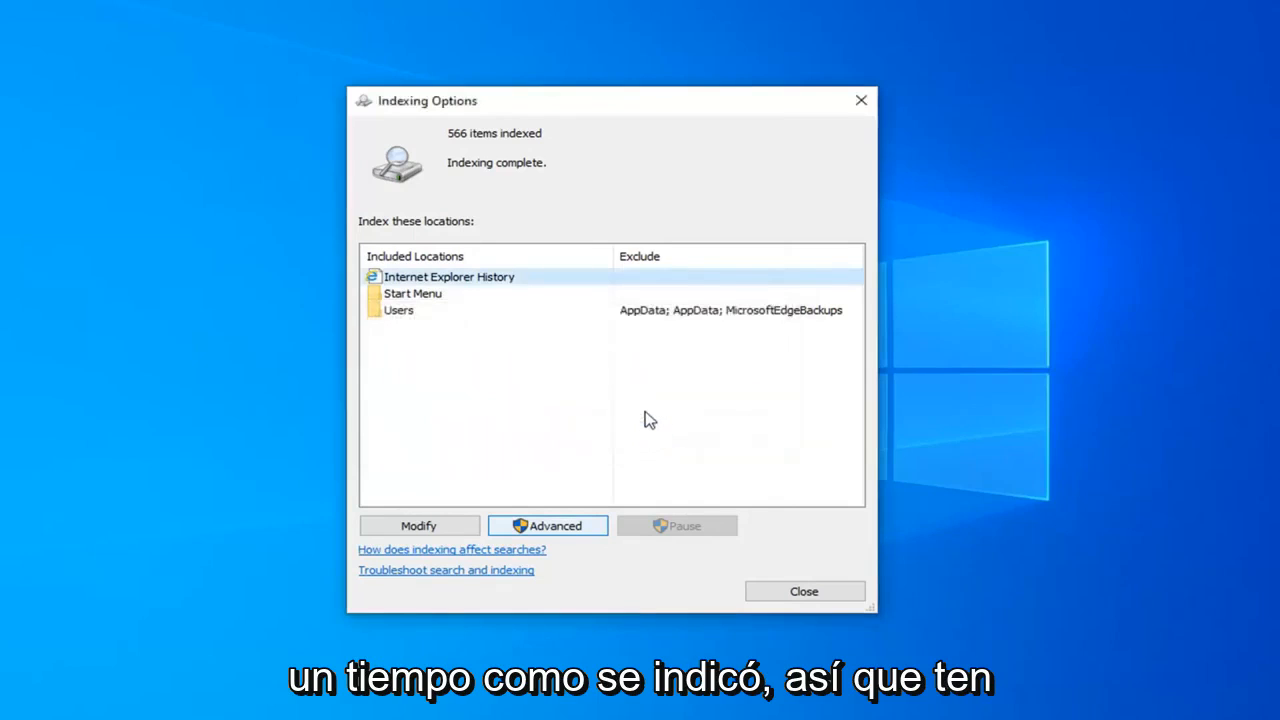
pyautogui.moveTo(650, 402)
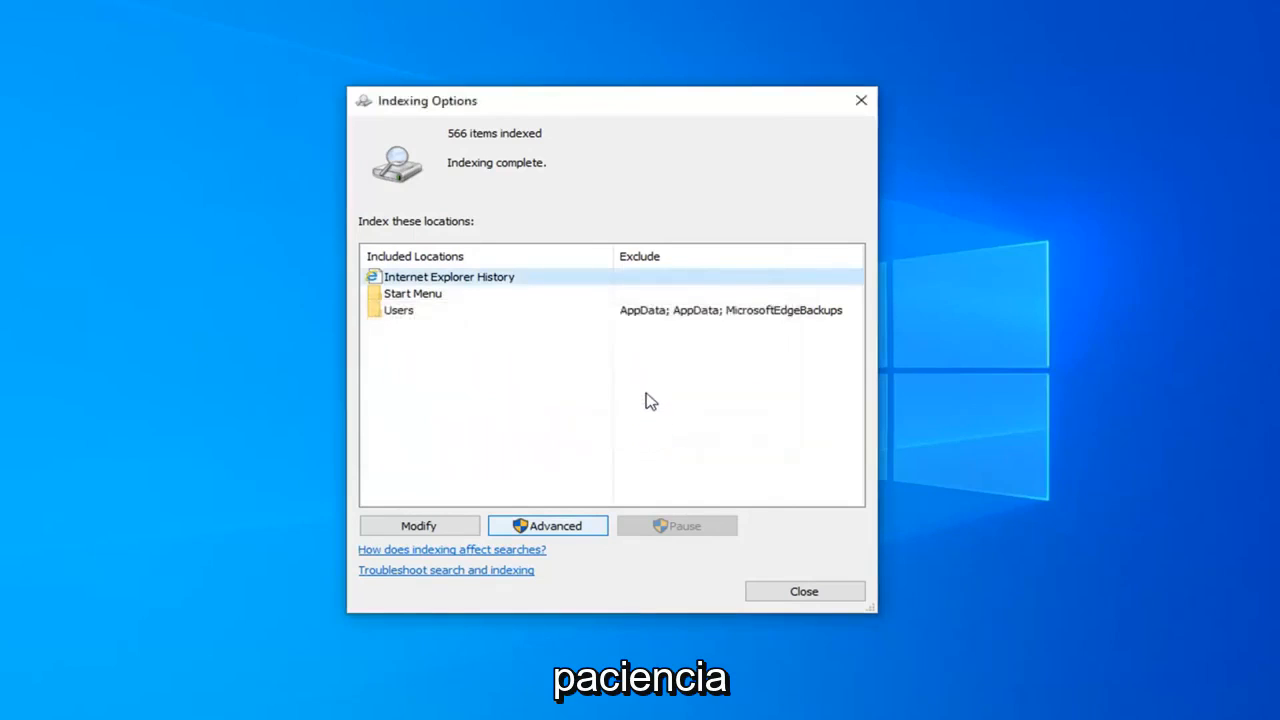
pyautogui.moveTo(672, 400)
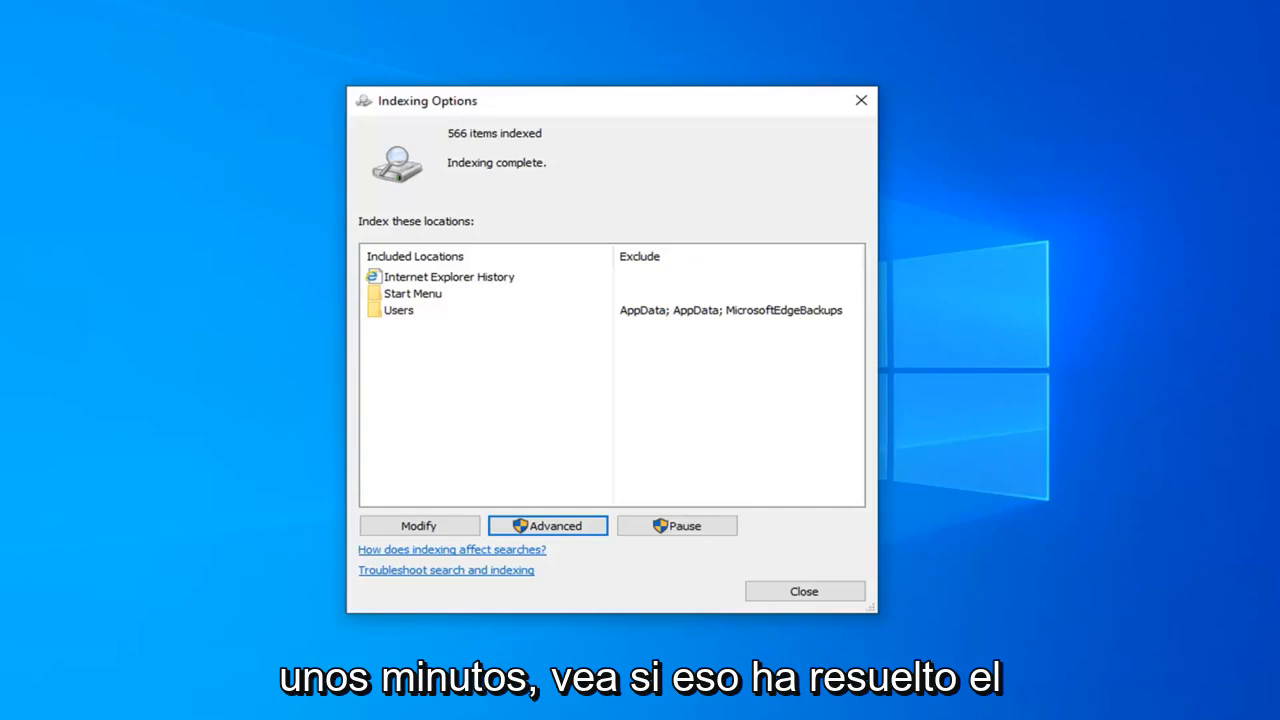
pyautogui.moveTo(588, 300)
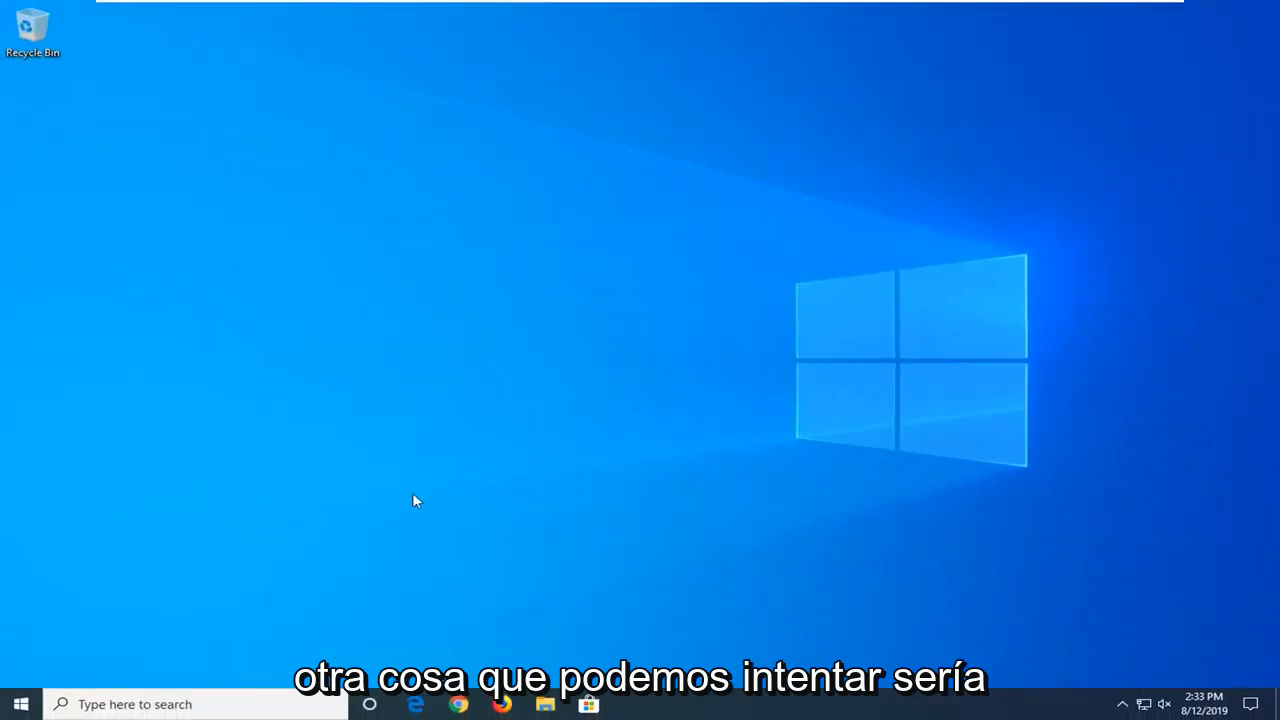
# - Run regedit as administrator from Start search and approve the UAC prompt
pyautogui.click(20, 704)
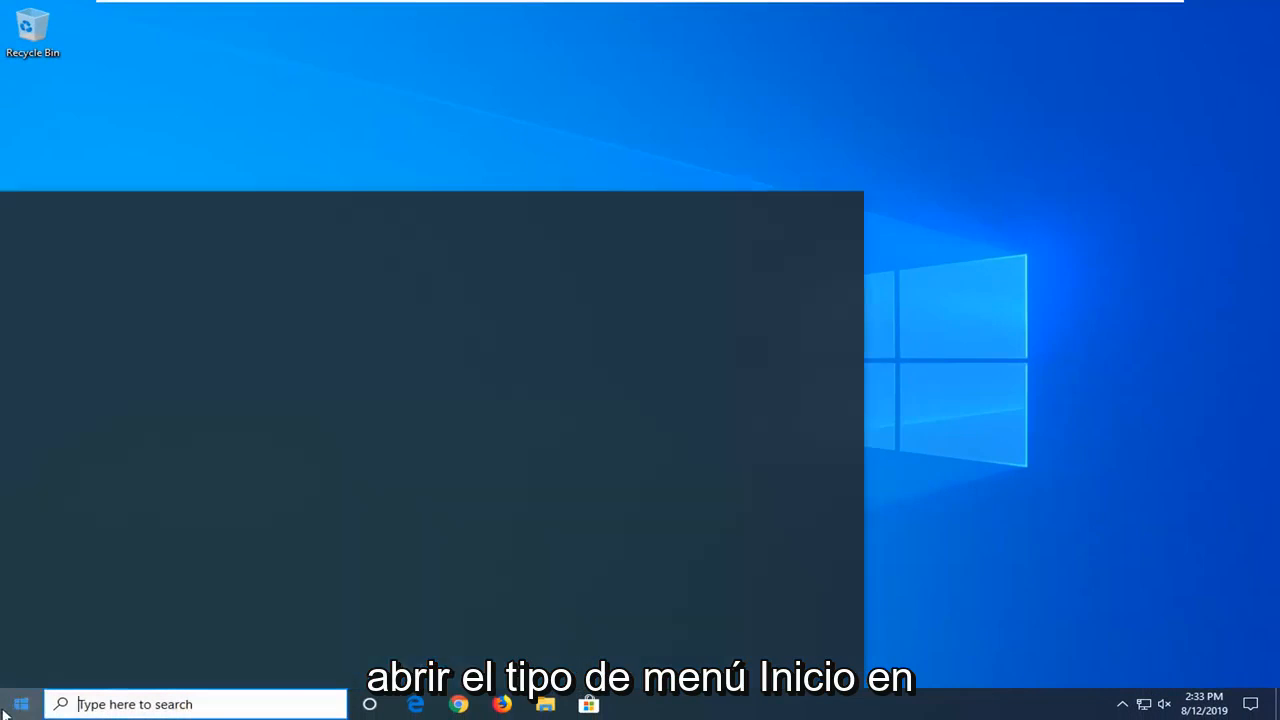
pyautogui.write('reg')
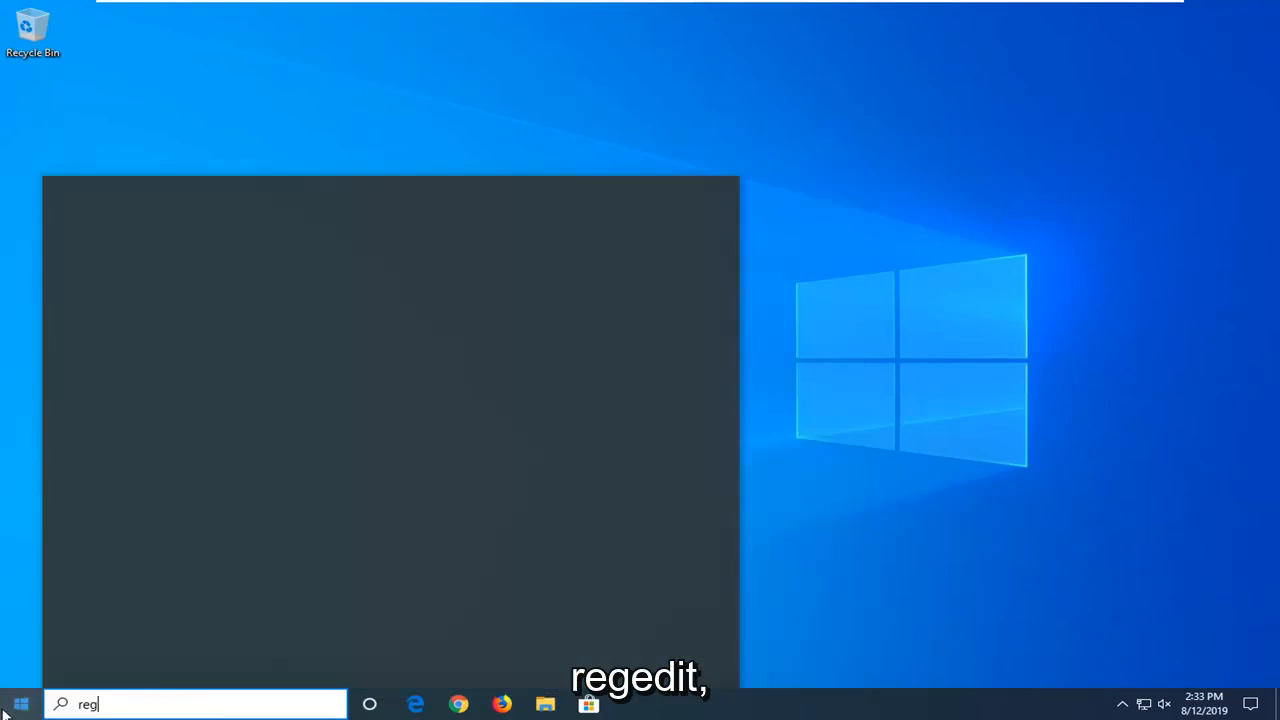
pyautogui.write('edit')
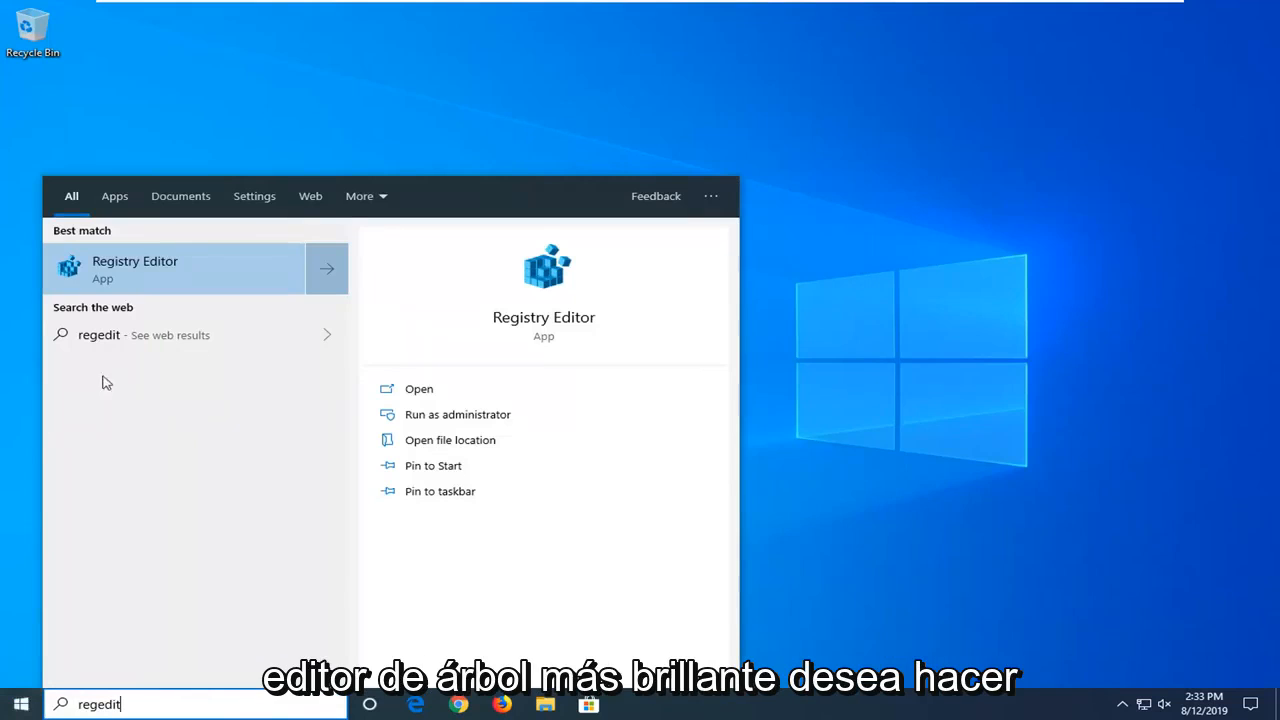
pyautogui.rightClick(136, 268)
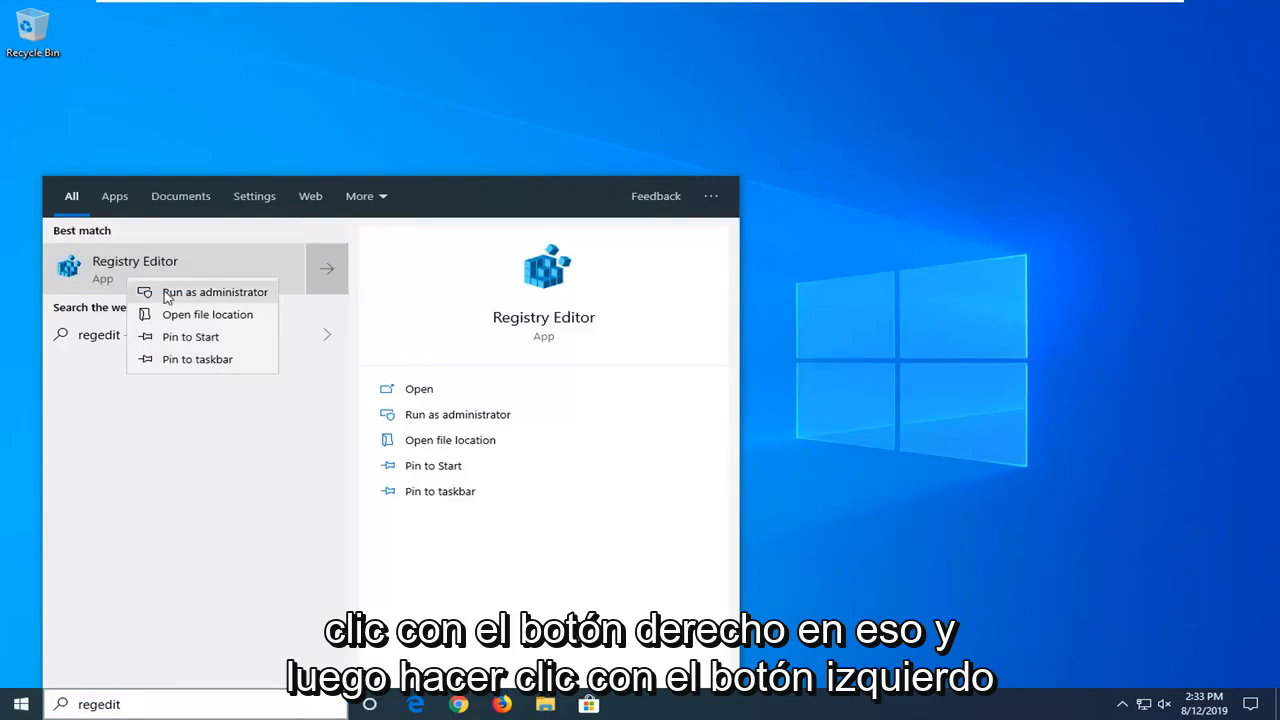
pyautogui.click(214, 292)
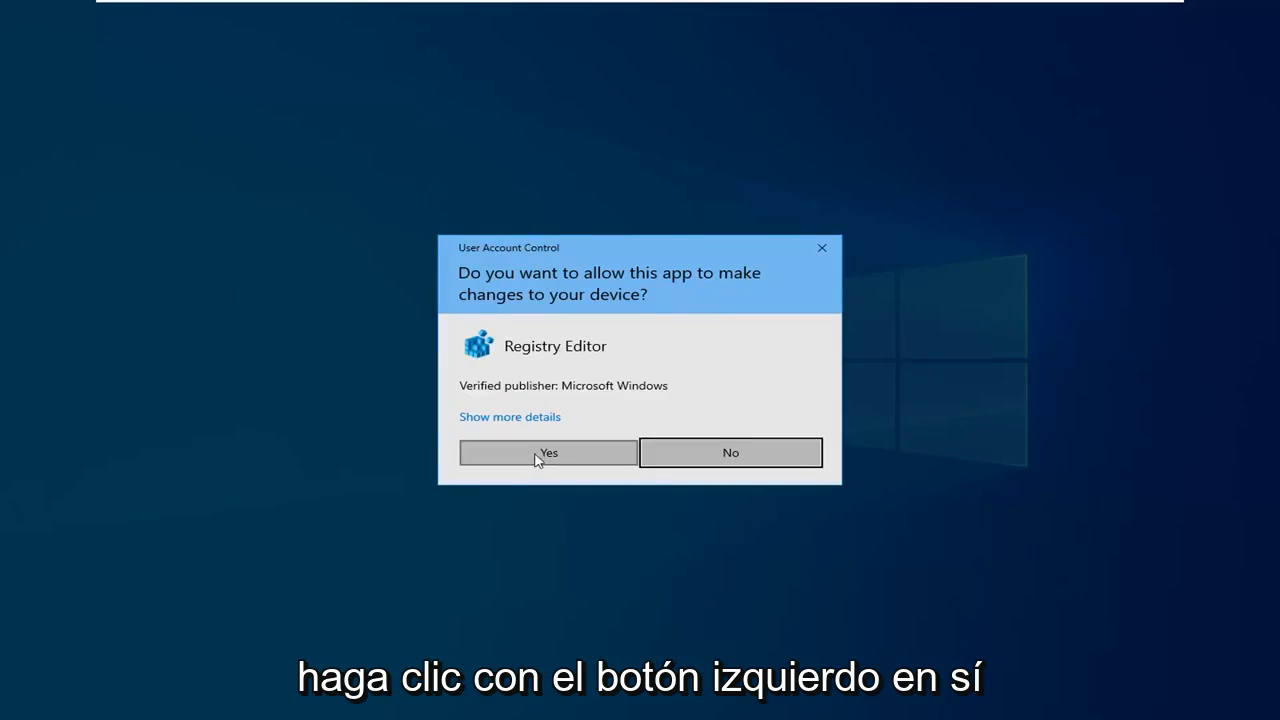
pyautogui.click(548, 452)
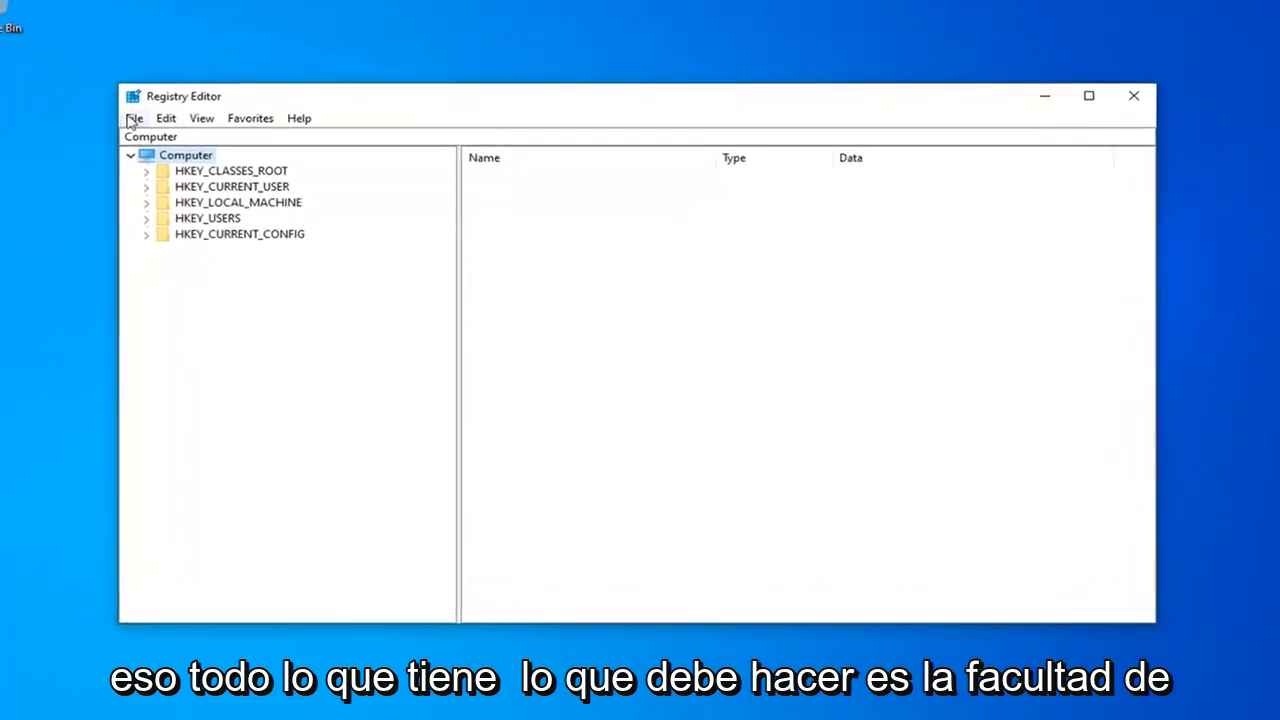
pyautogui.click(132, 118)
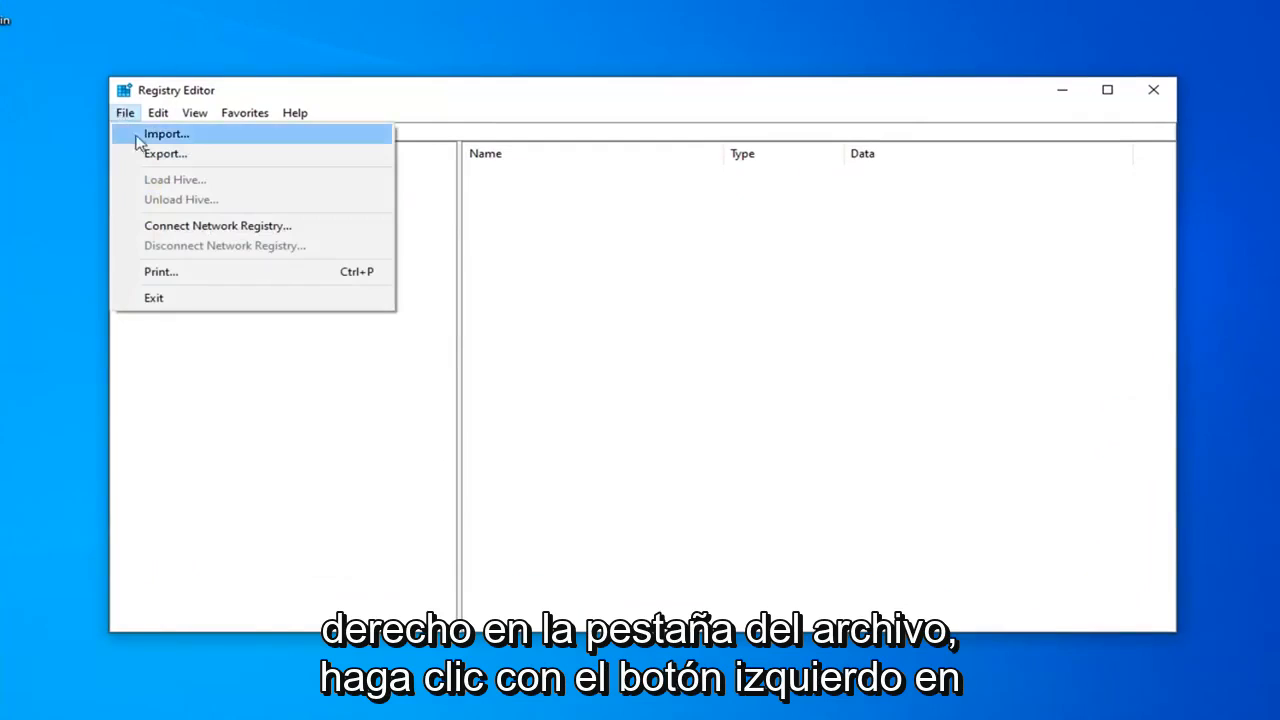
pyautogui.click(164, 152)
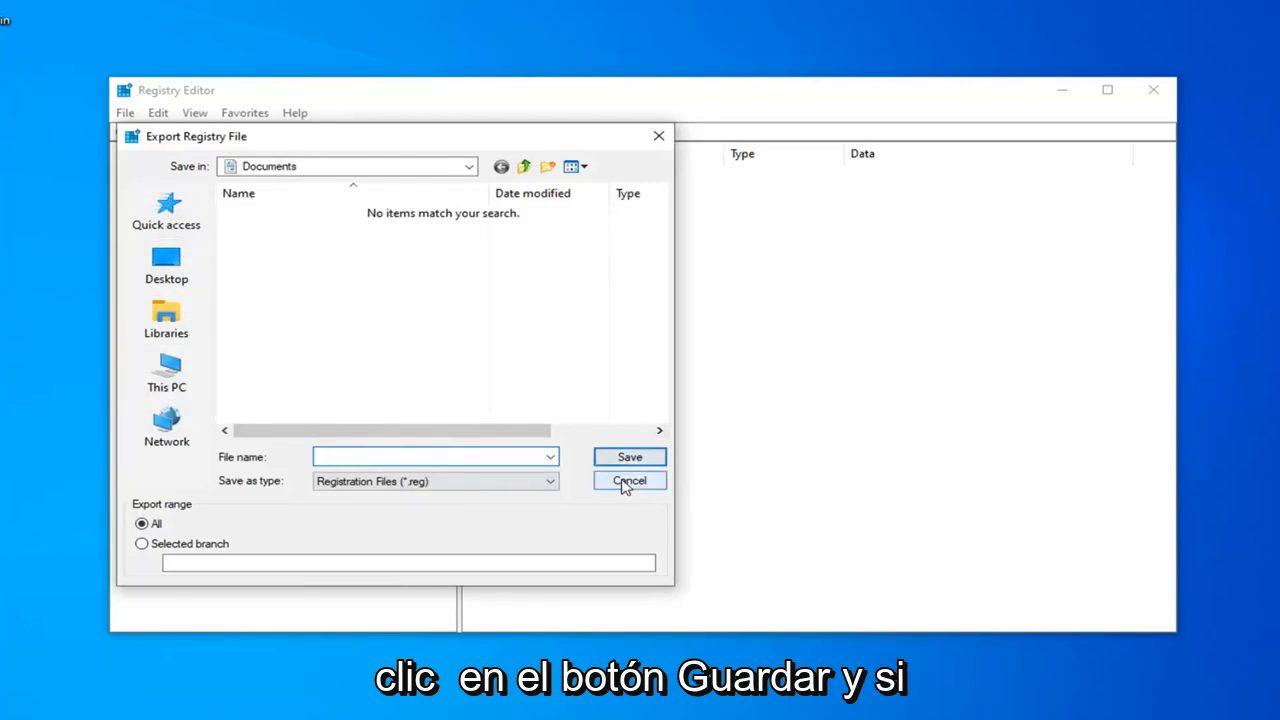
pyautogui.click(628, 480)
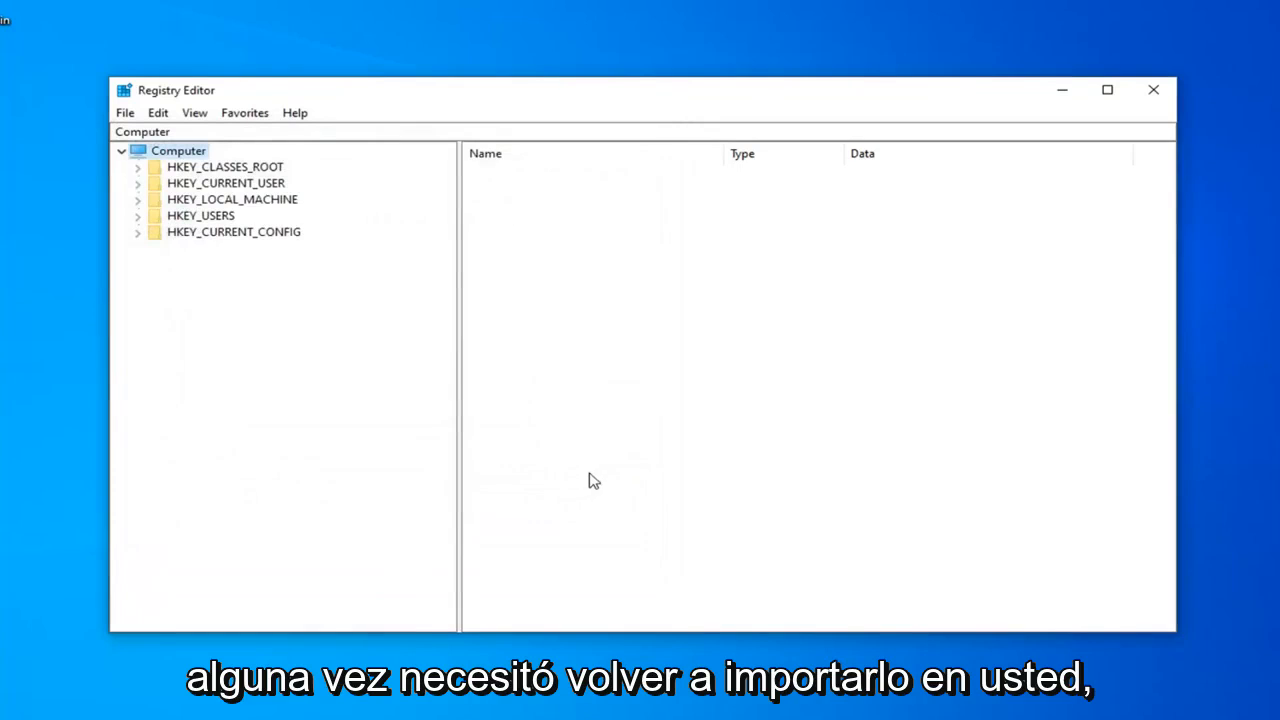
pyautogui.click(124, 112)
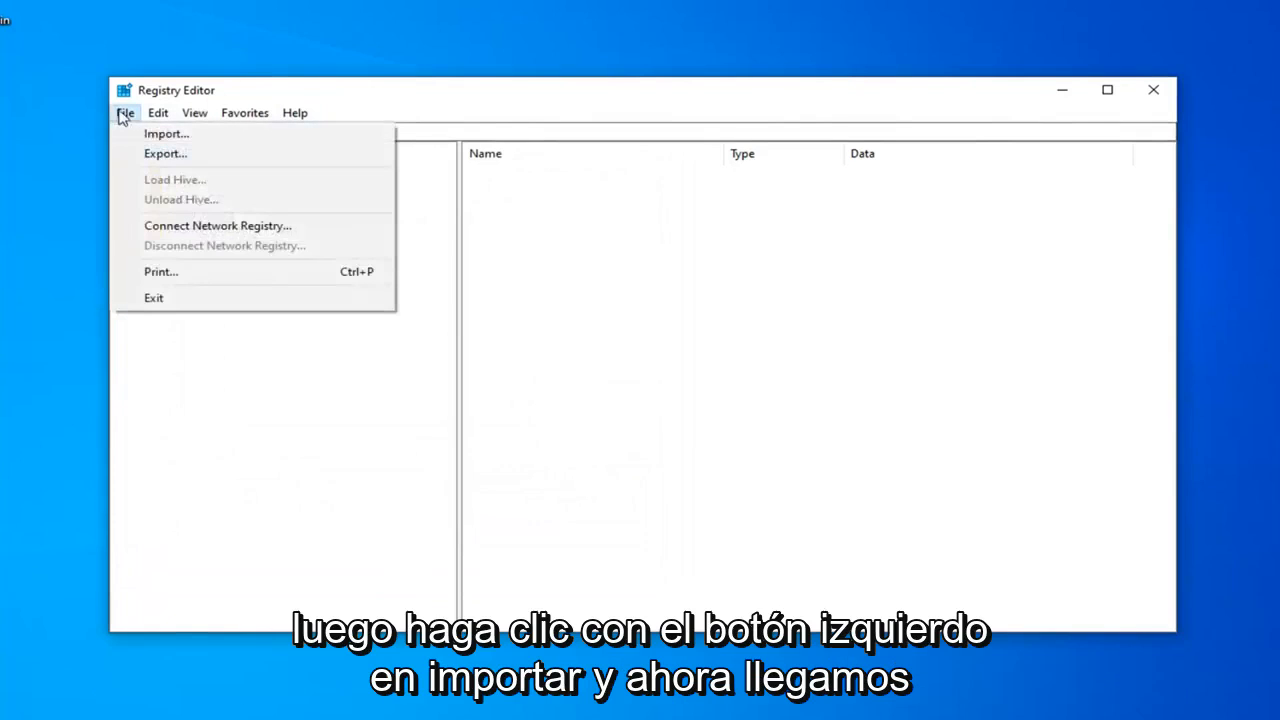
pyautogui.click(166, 132)
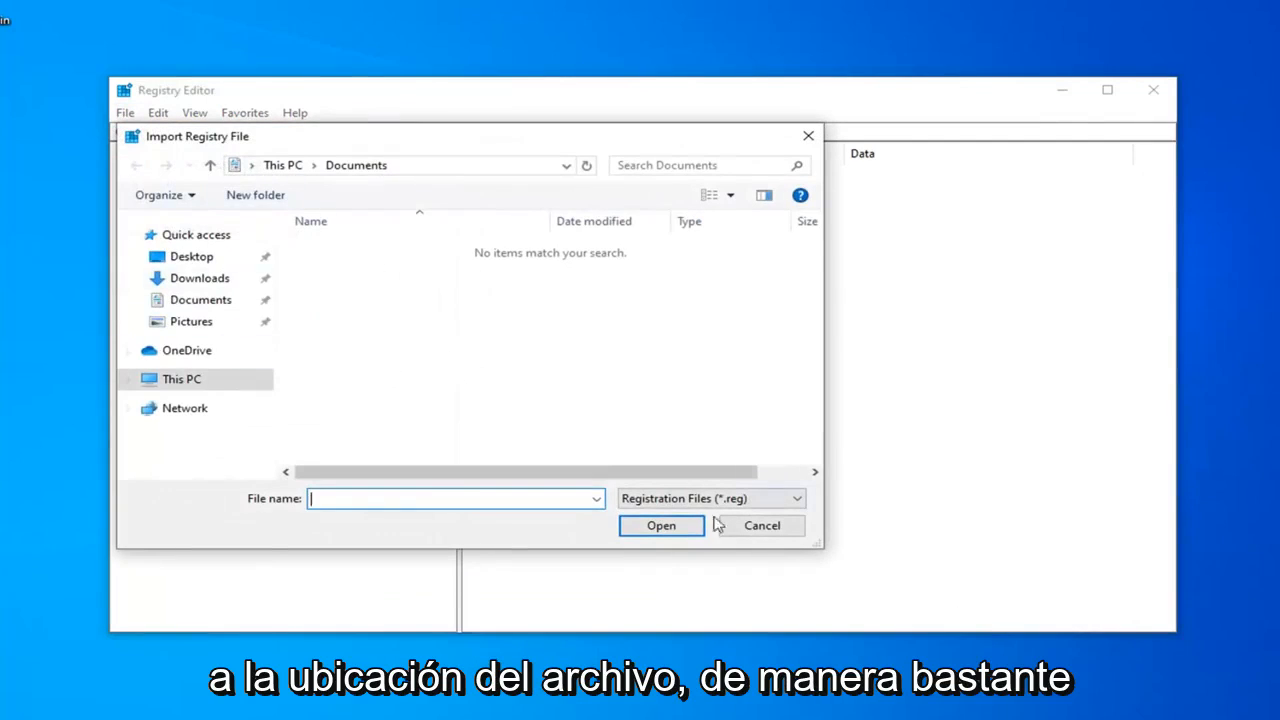
pyautogui.click(760, 524)
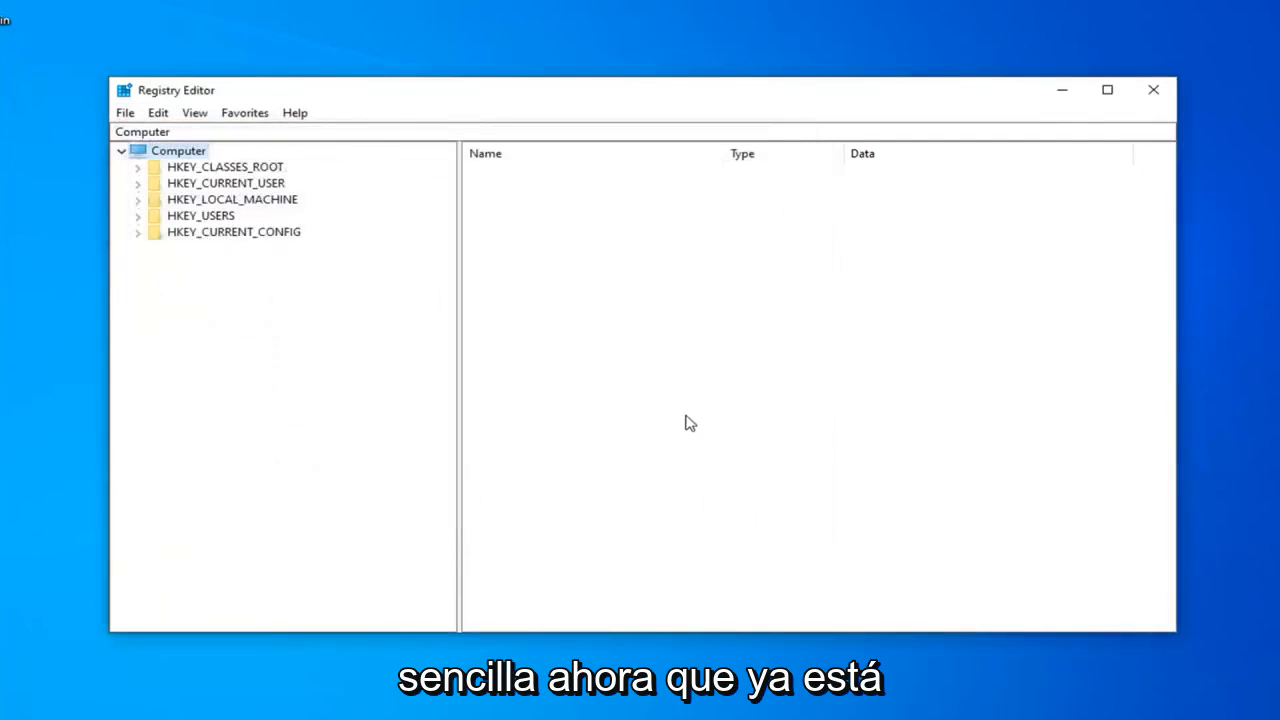
pyautogui.moveTo(396, 330)
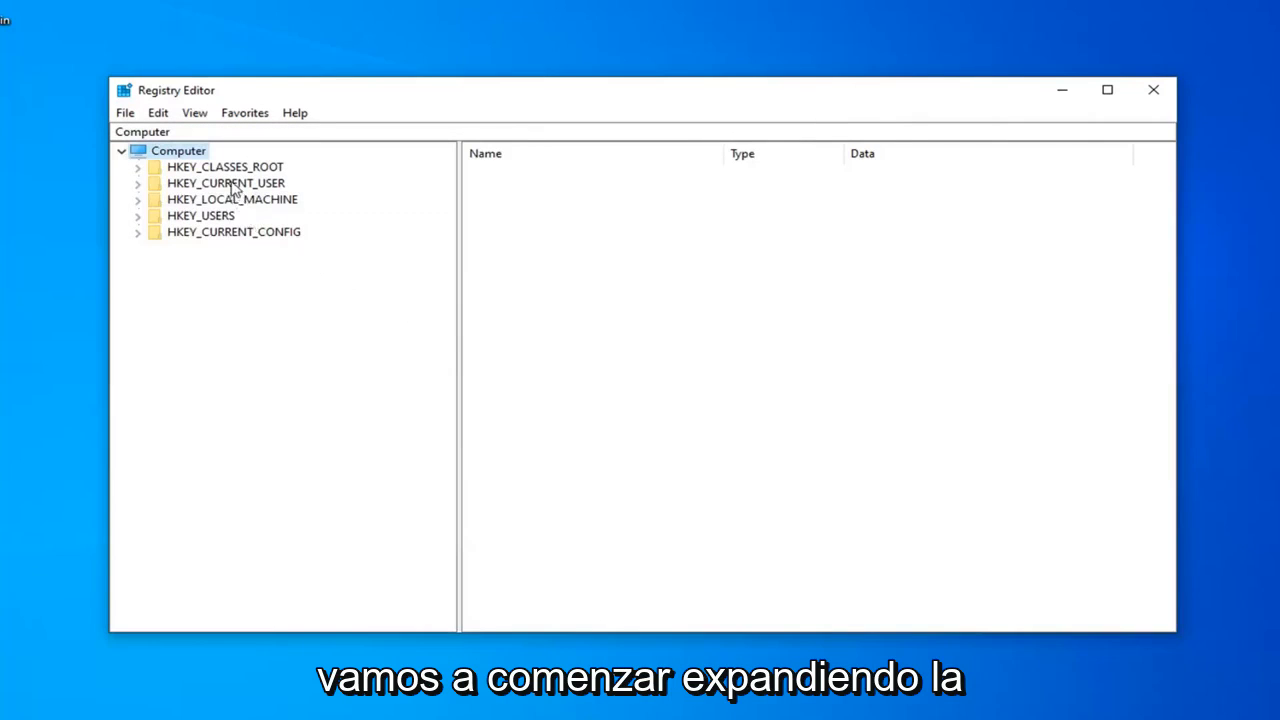
pyautogui.click(224, 184)
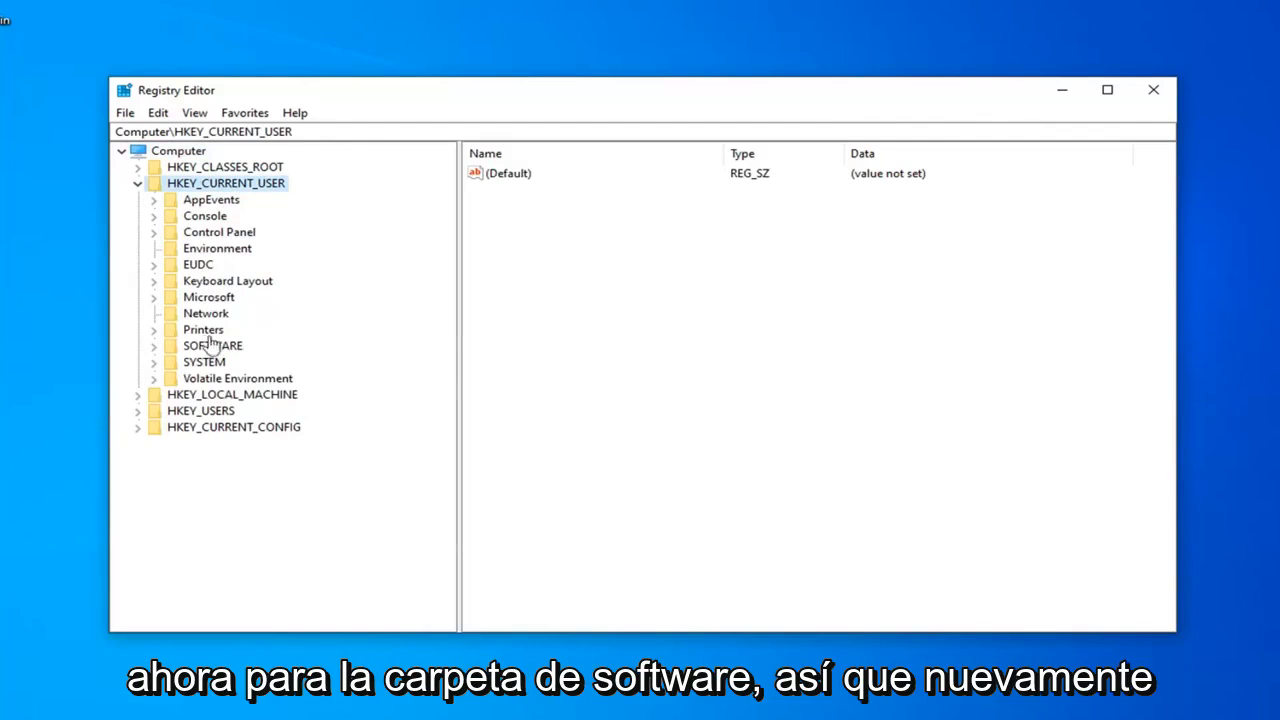
# - Expand HKEY_CURRENT_USER\SOFTWARE\Classes and scroll down toward Local Settings
pyautogui.doubleClick(212, 344)
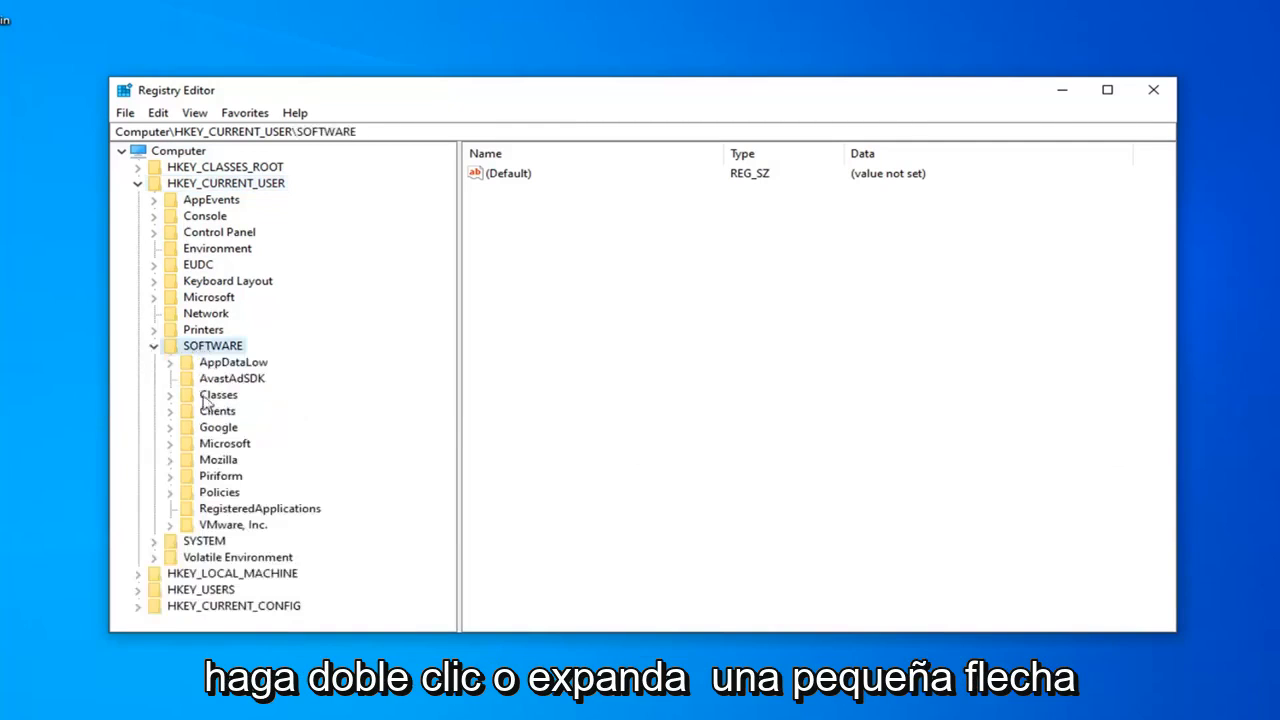
pyautogui.moveTo(184, 400)
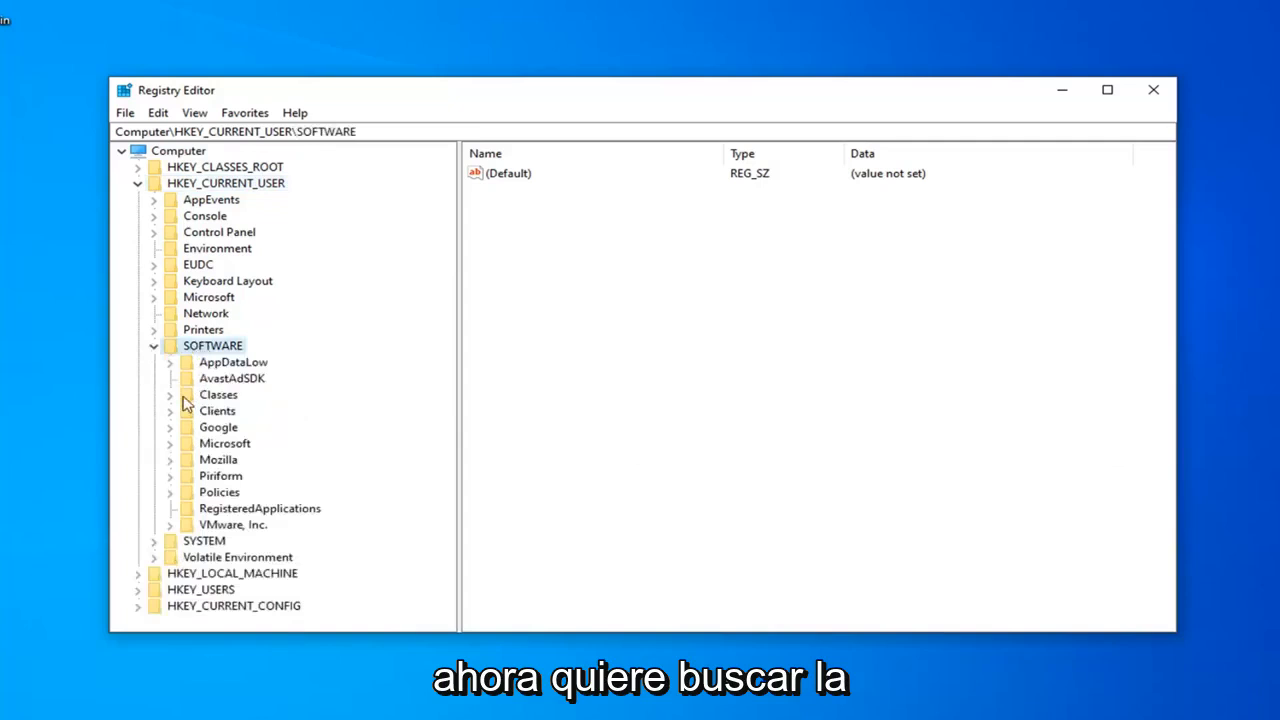
pyautogui.doubleClick(218, 394)
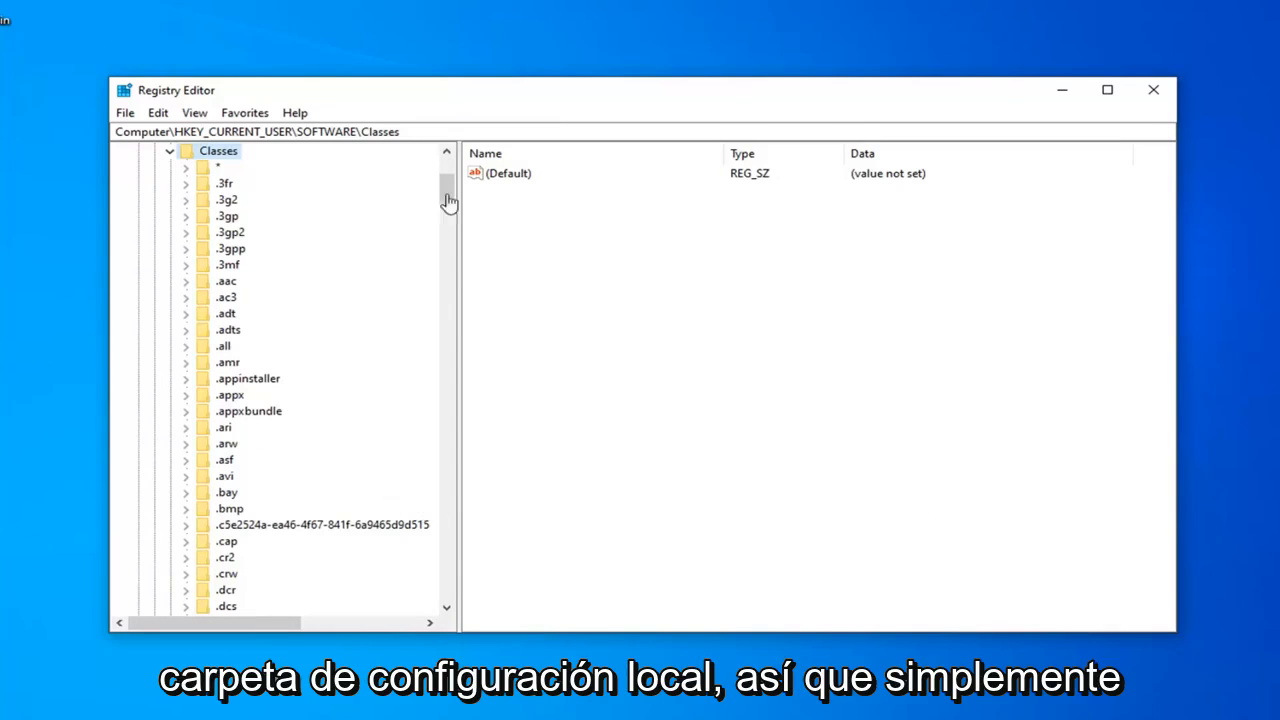
pyautogui.scroll(-3)
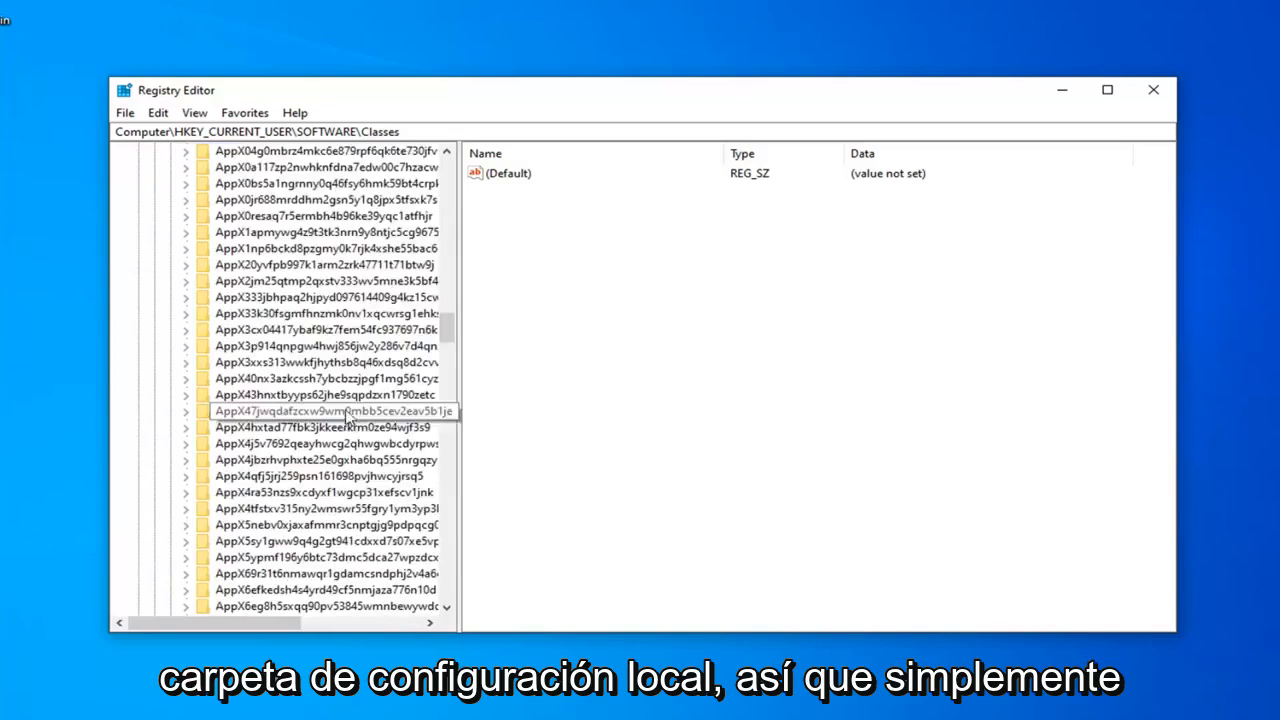
pyautogui.scroll(-3)
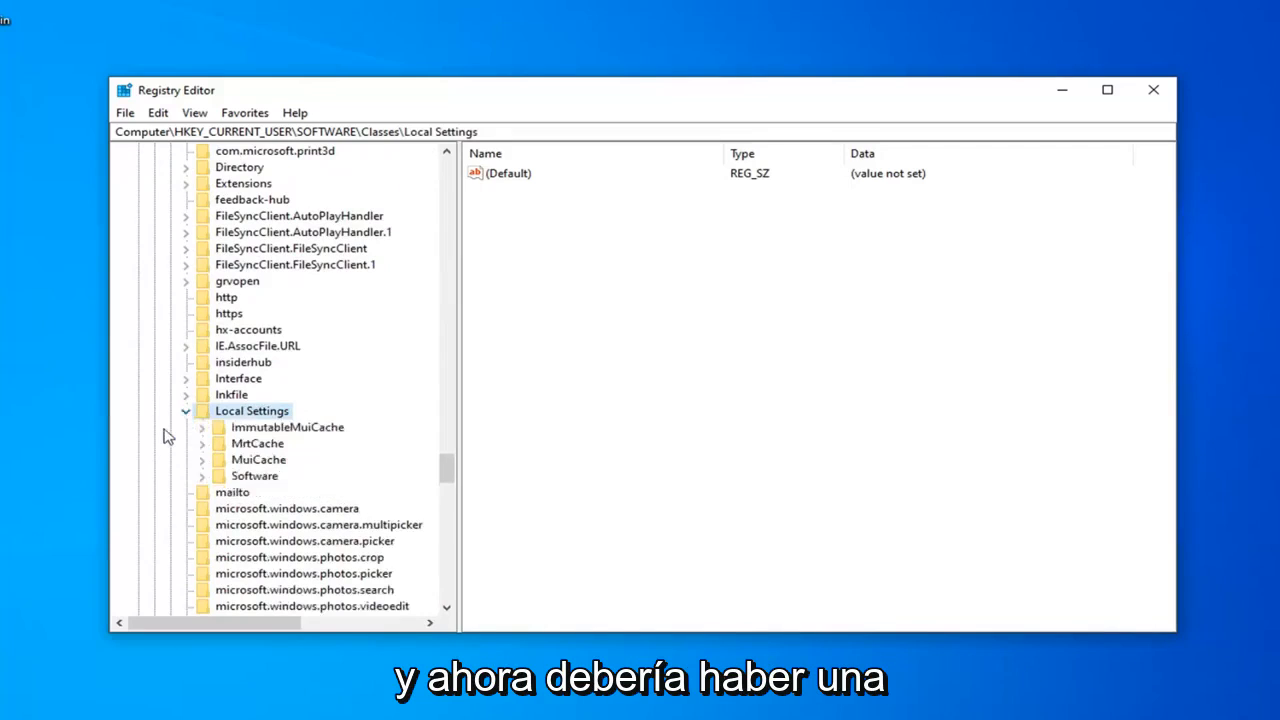
# - Drill into Local Settings\Software\Microsoft\Windows\Shell to reveal BagMRU, Bags and MuiCache
pyautogui.click(256, 476)
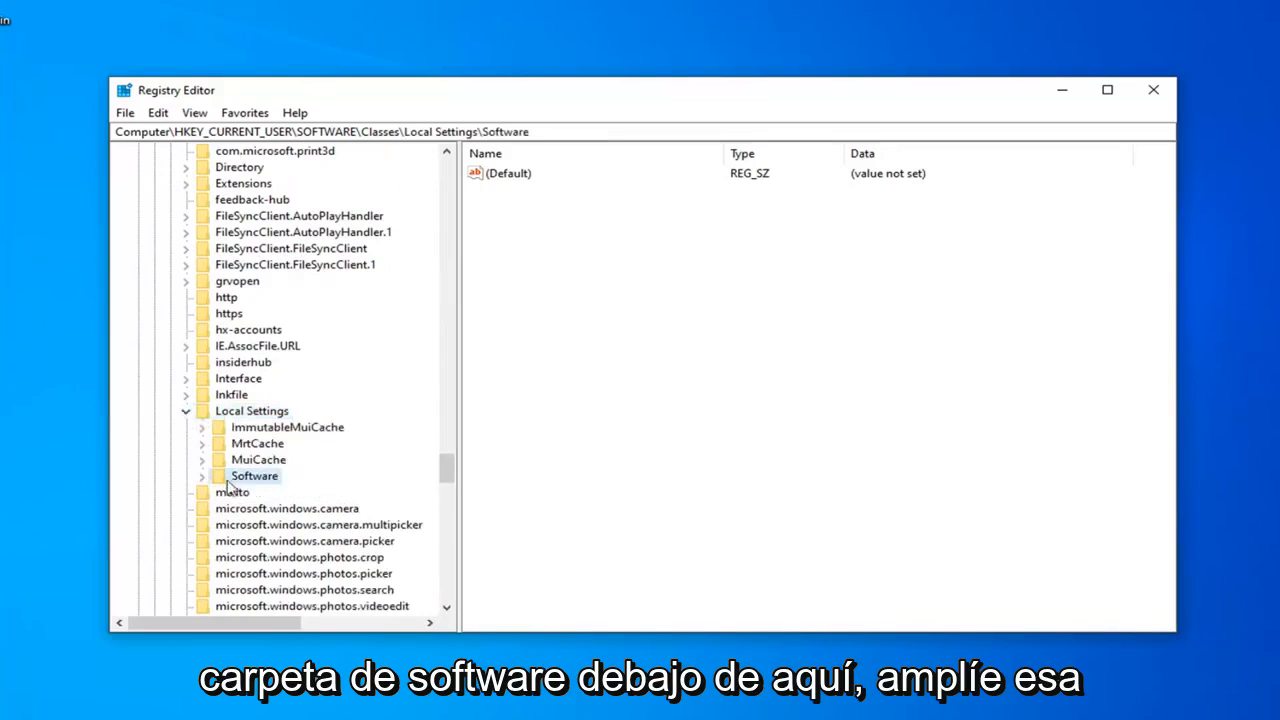
pyautogui.click(200, 476)
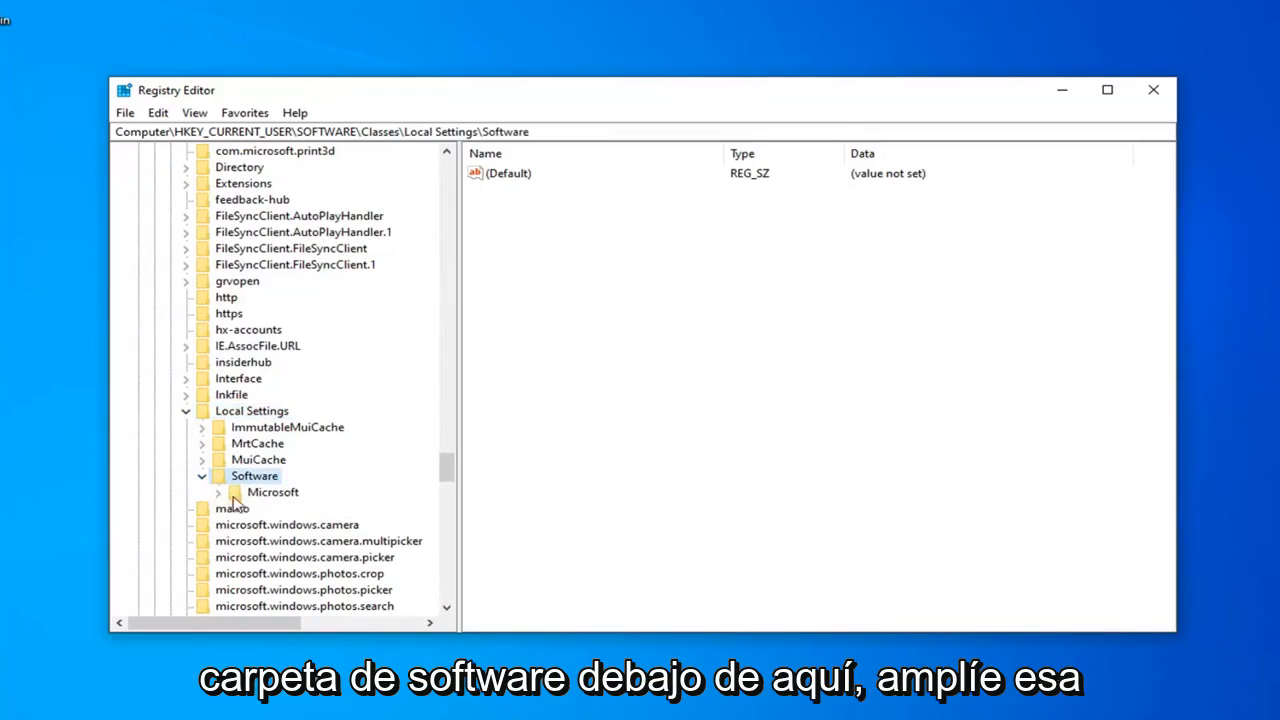
pyautogui.click(218, 492)
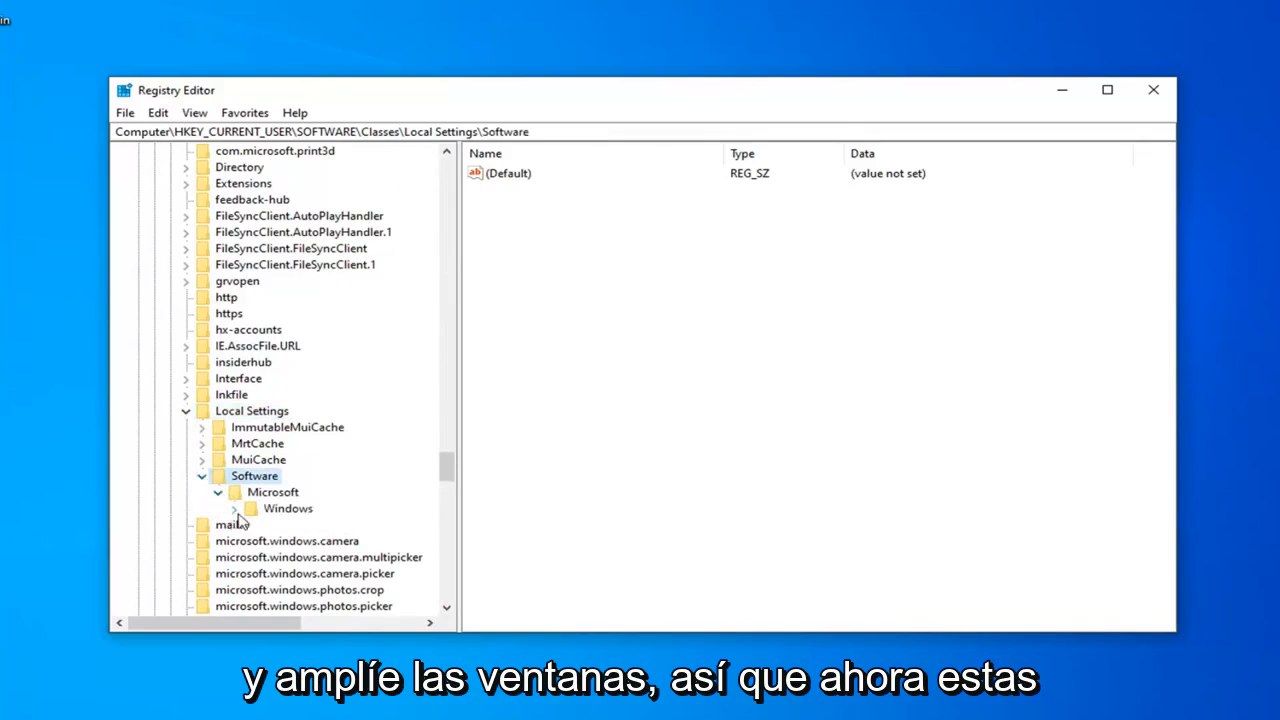
pyautogui.click(234, 508)
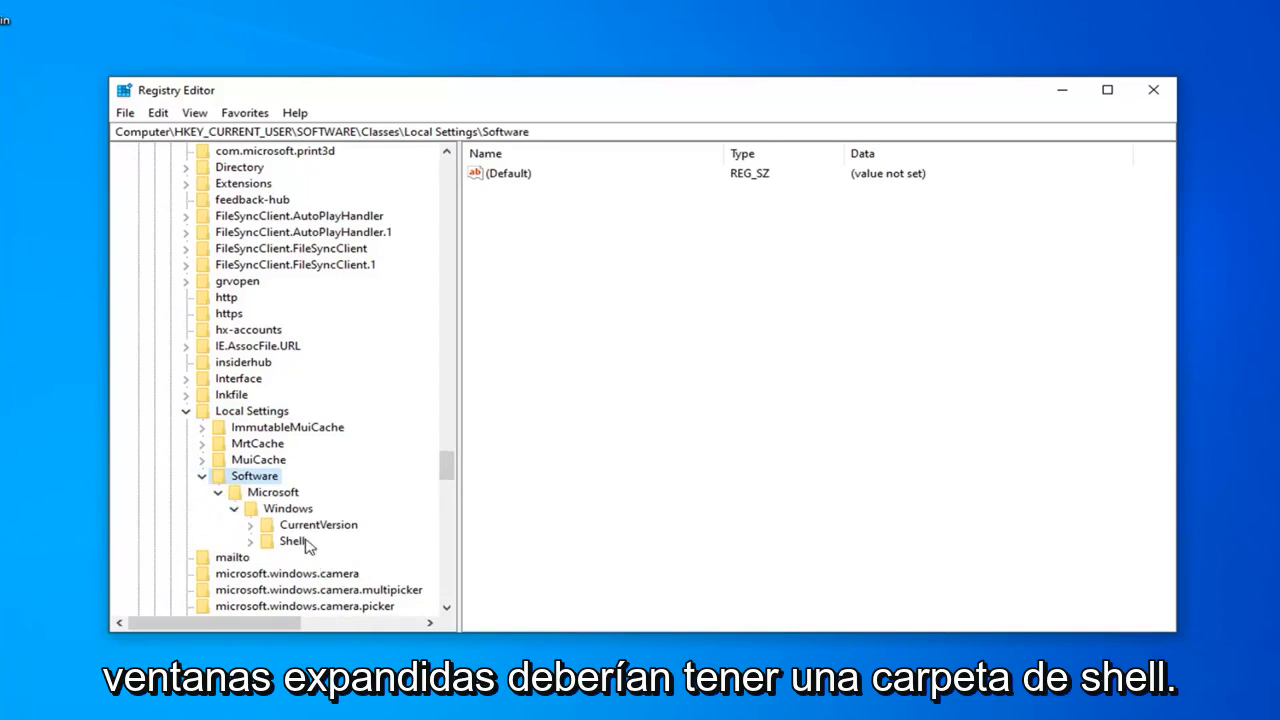
pyautogui.click(292, 540)
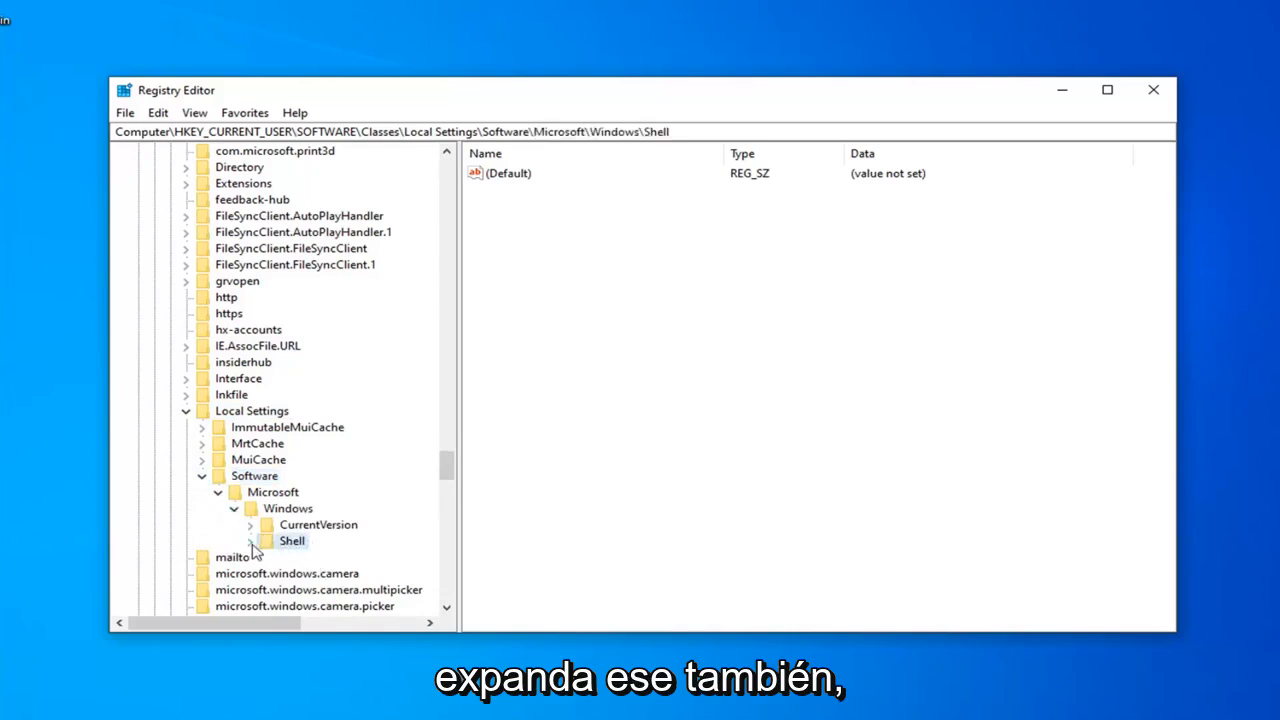
pyautogui.click(252, 540)
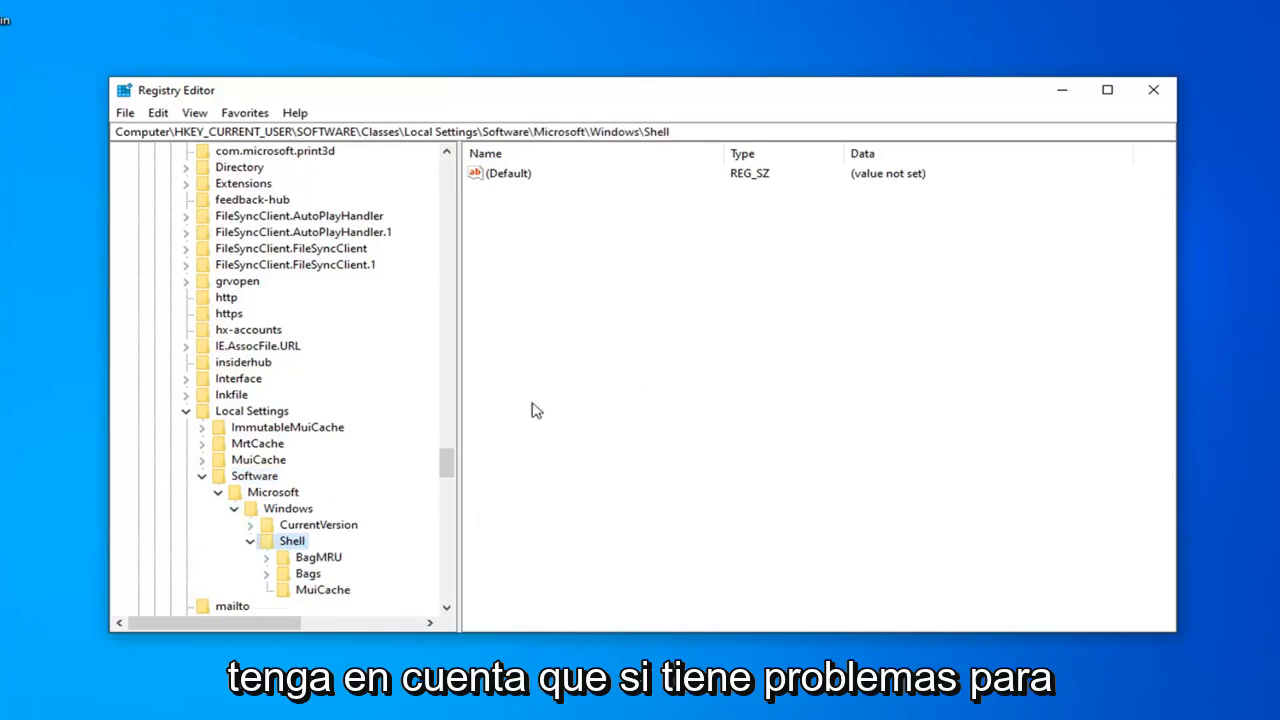
pyautogui.moveTo(430, 482)
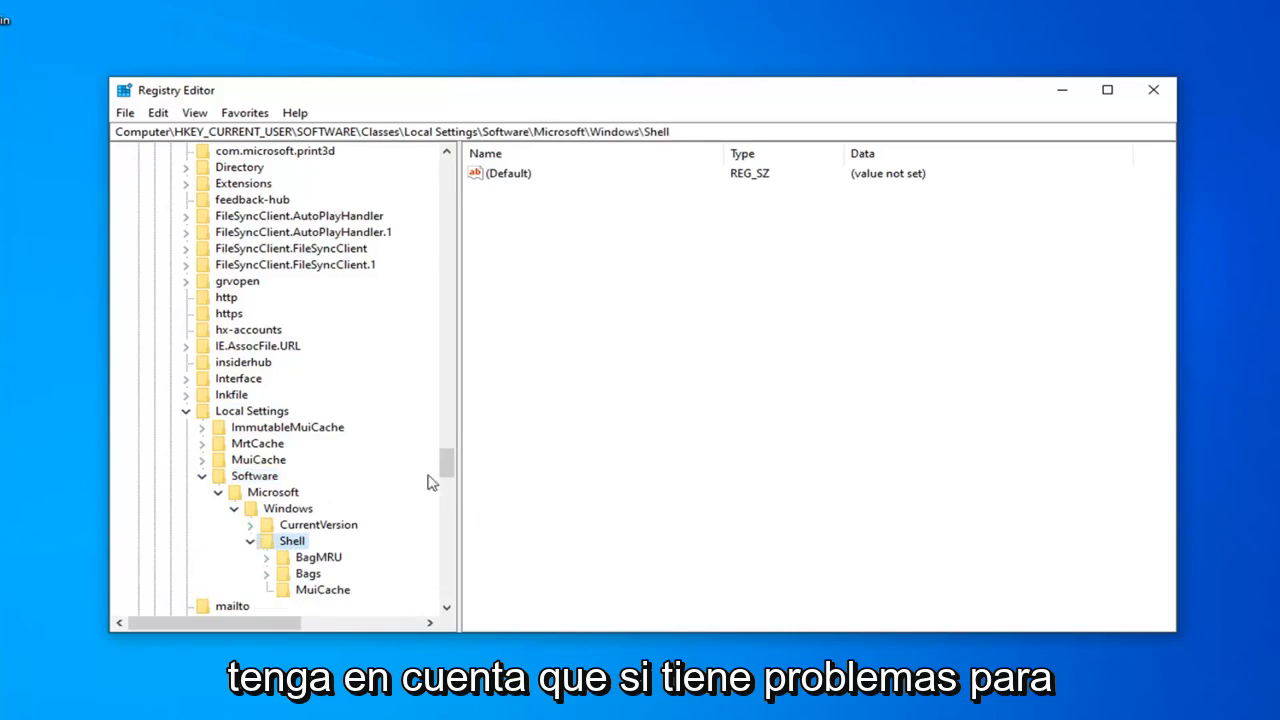
pyautogui.moveTo(50, 156)
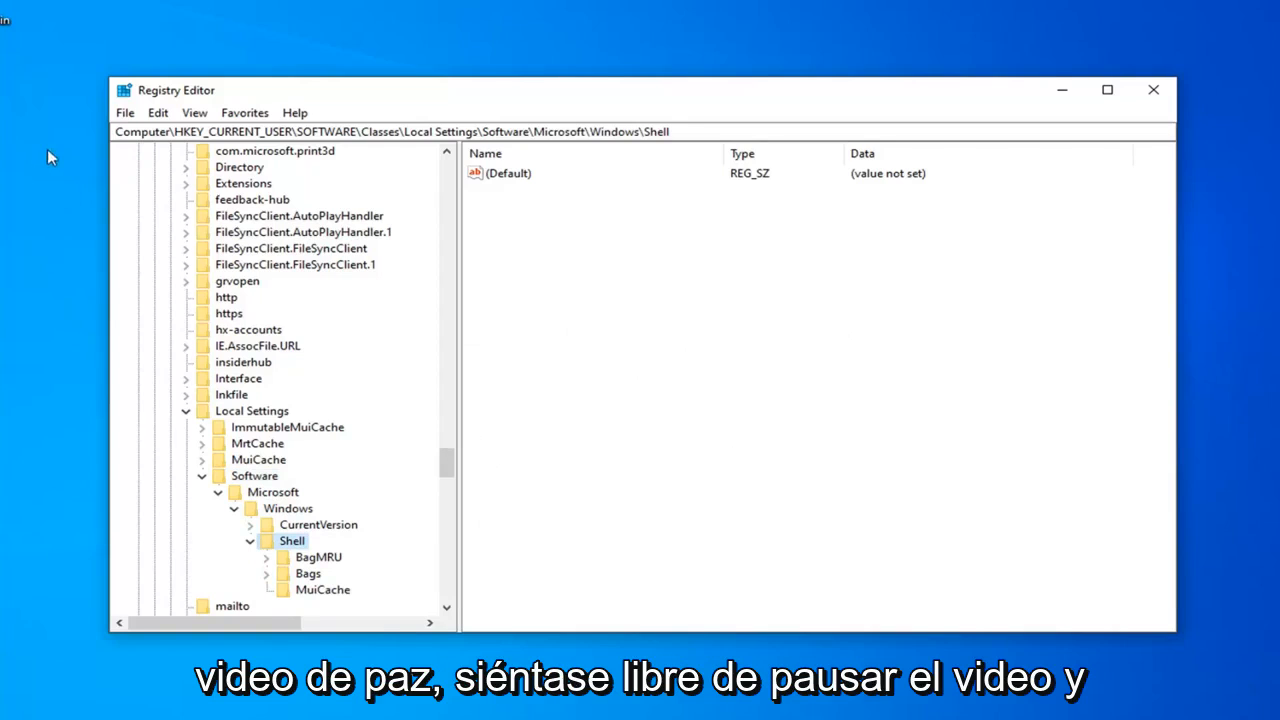
pyautogui.moveTo(616, 170)
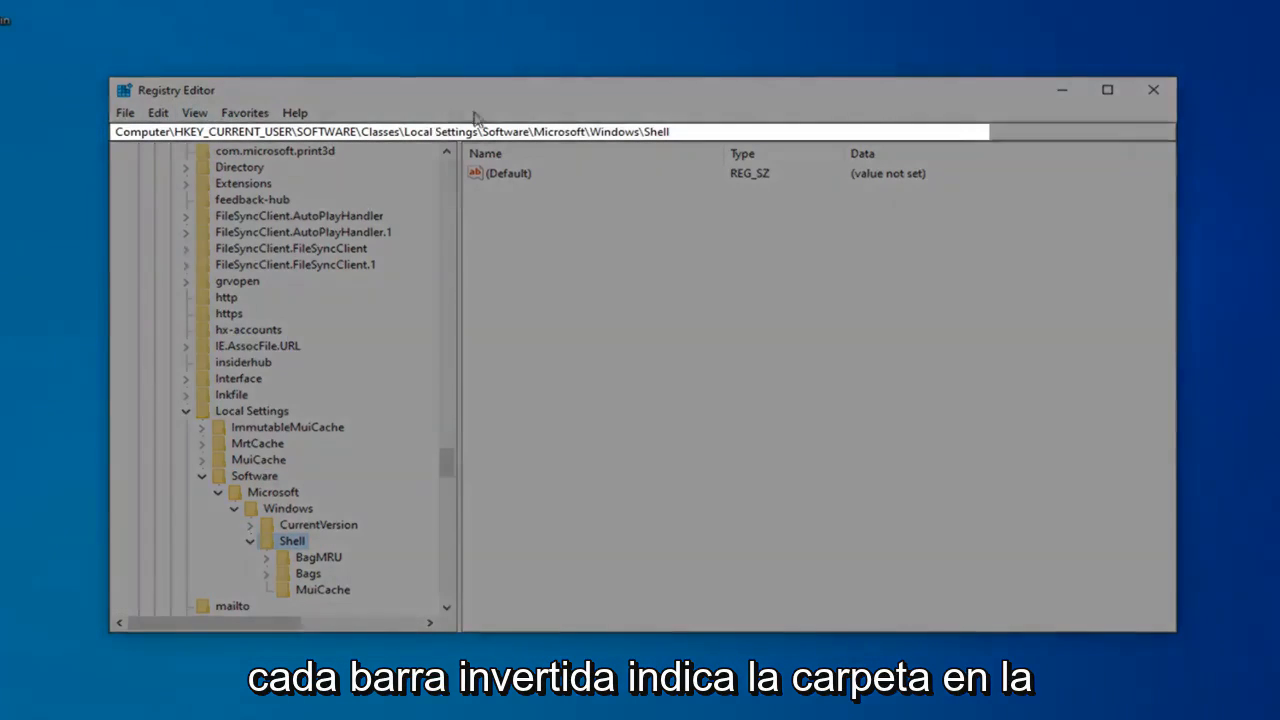
pyautogui.moveTo(362, 540)
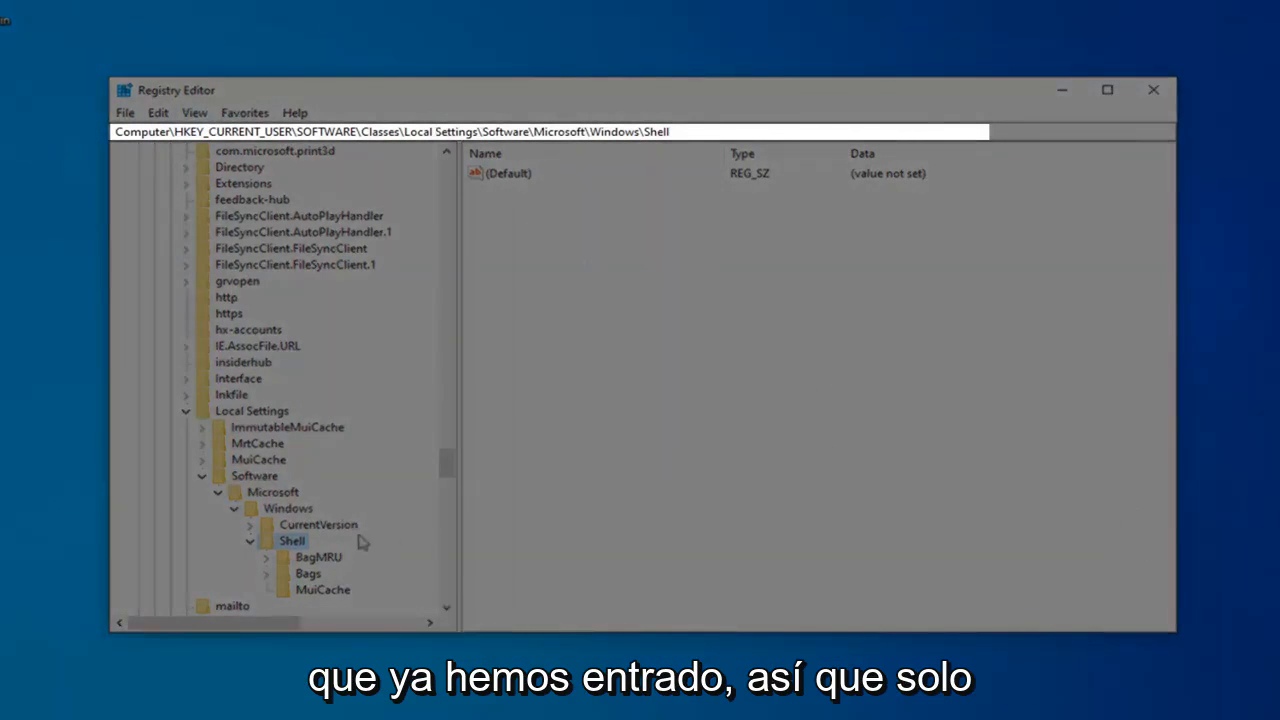
pyautogui.scroll(-3)
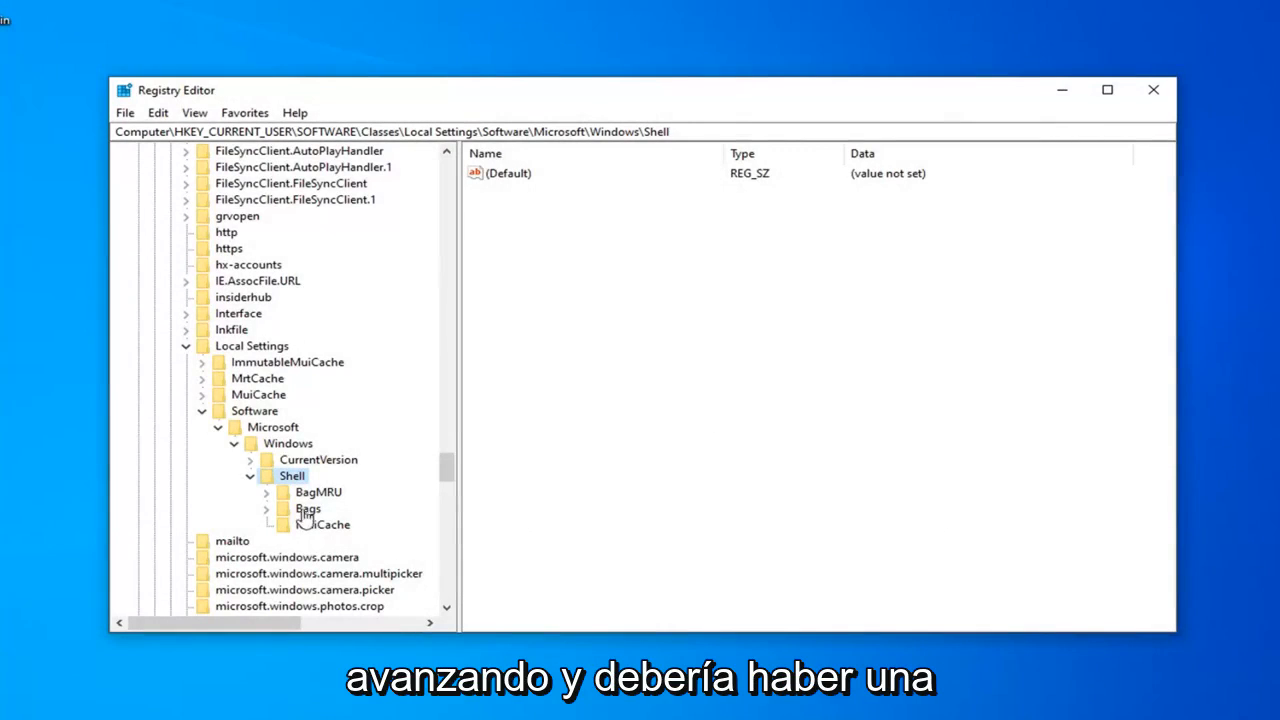
# - Delete the BagMRU key under Shell and confirm its permanent removal
pyautogui.click(318, 492)
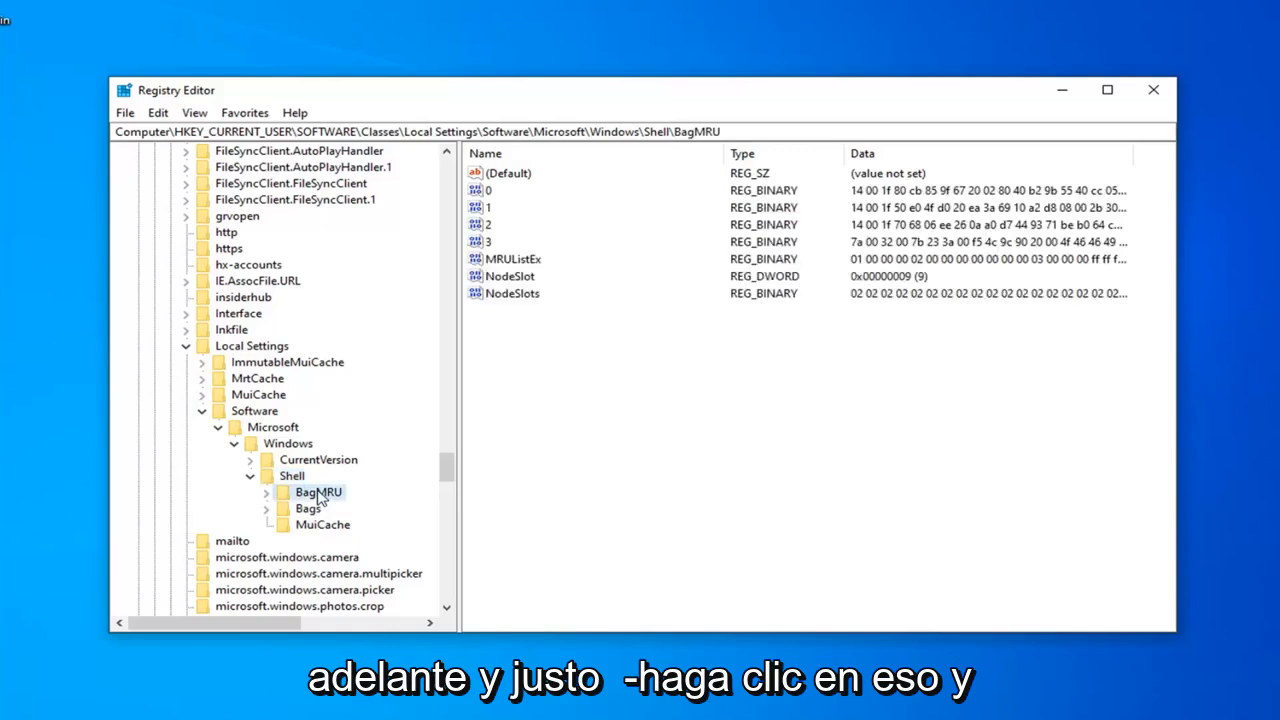
pyautogui.rightClick(316, 492)
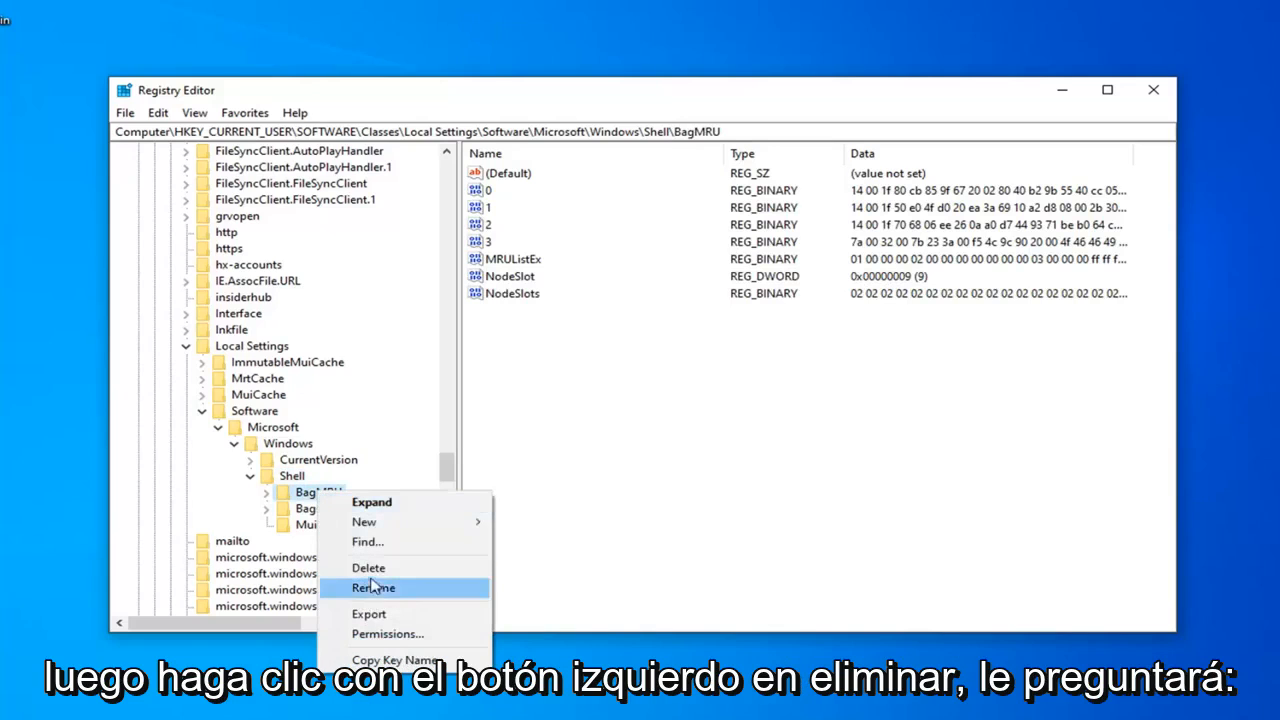
pyautogui.click(368, 568)
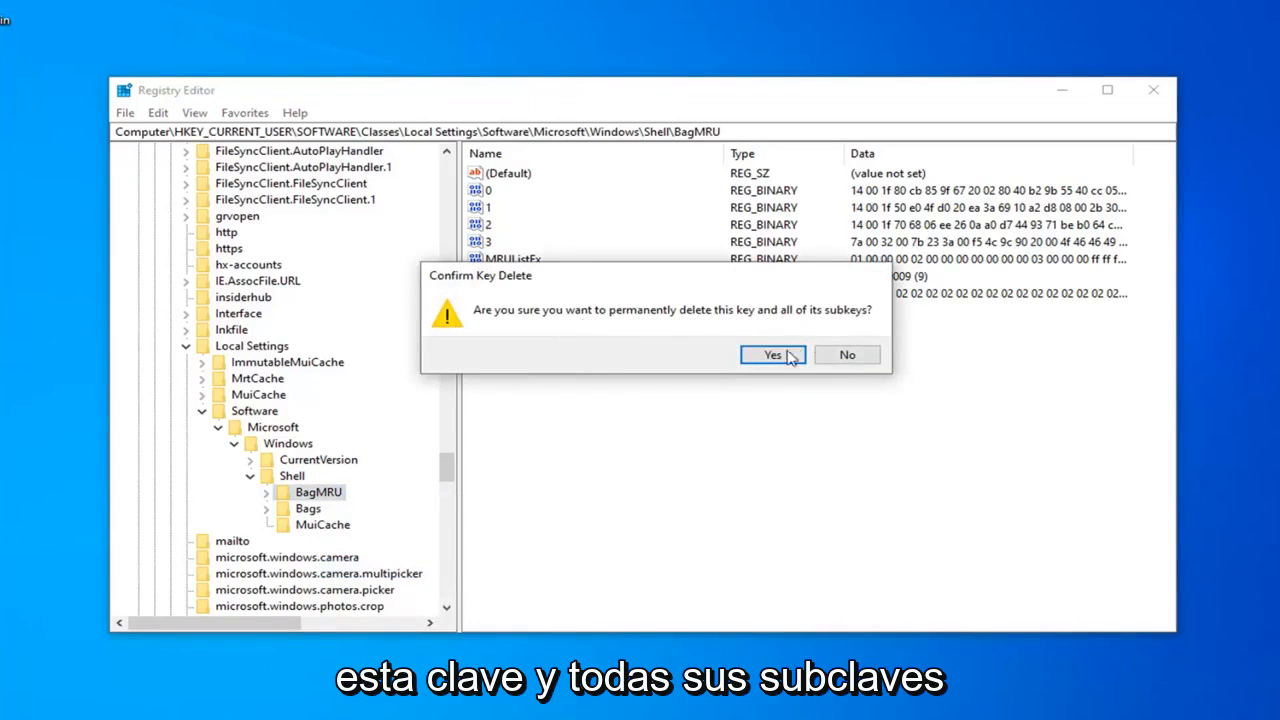
pyautogui.click(772, 354)
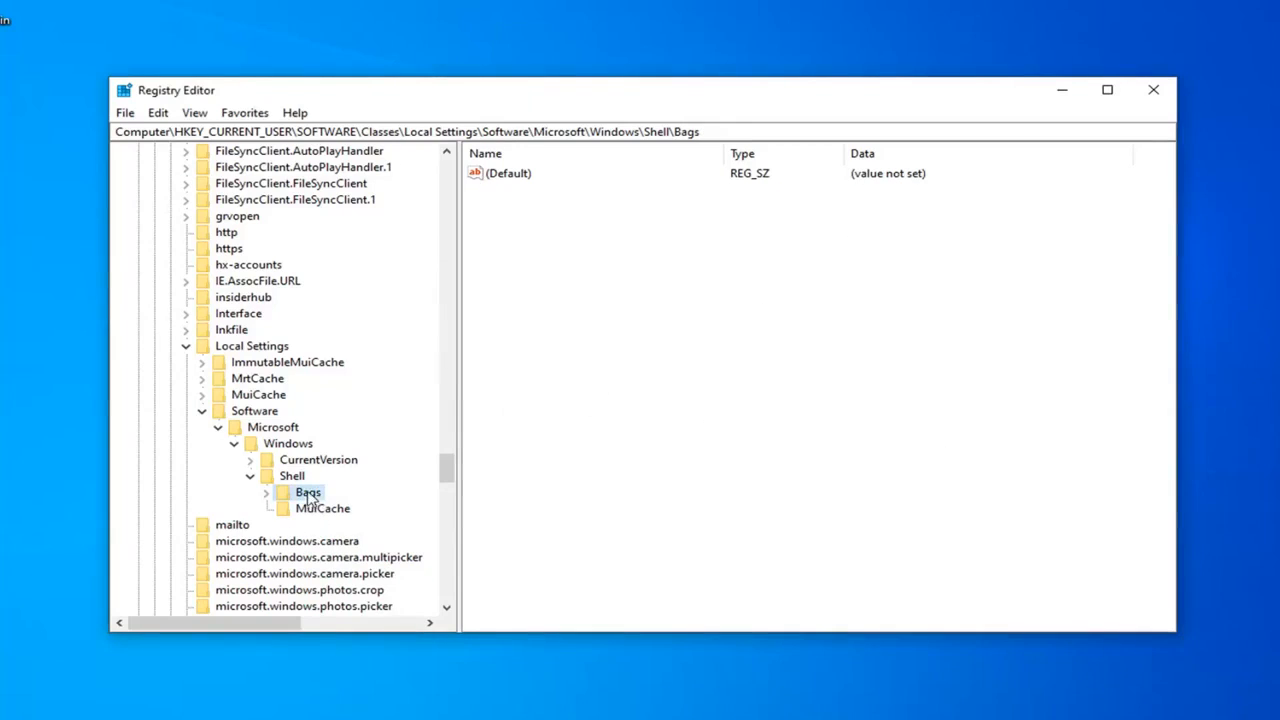
# - Delete the Bags key under Shell and confirm its permanent removal
pyautogui.rightClick(308, 492)
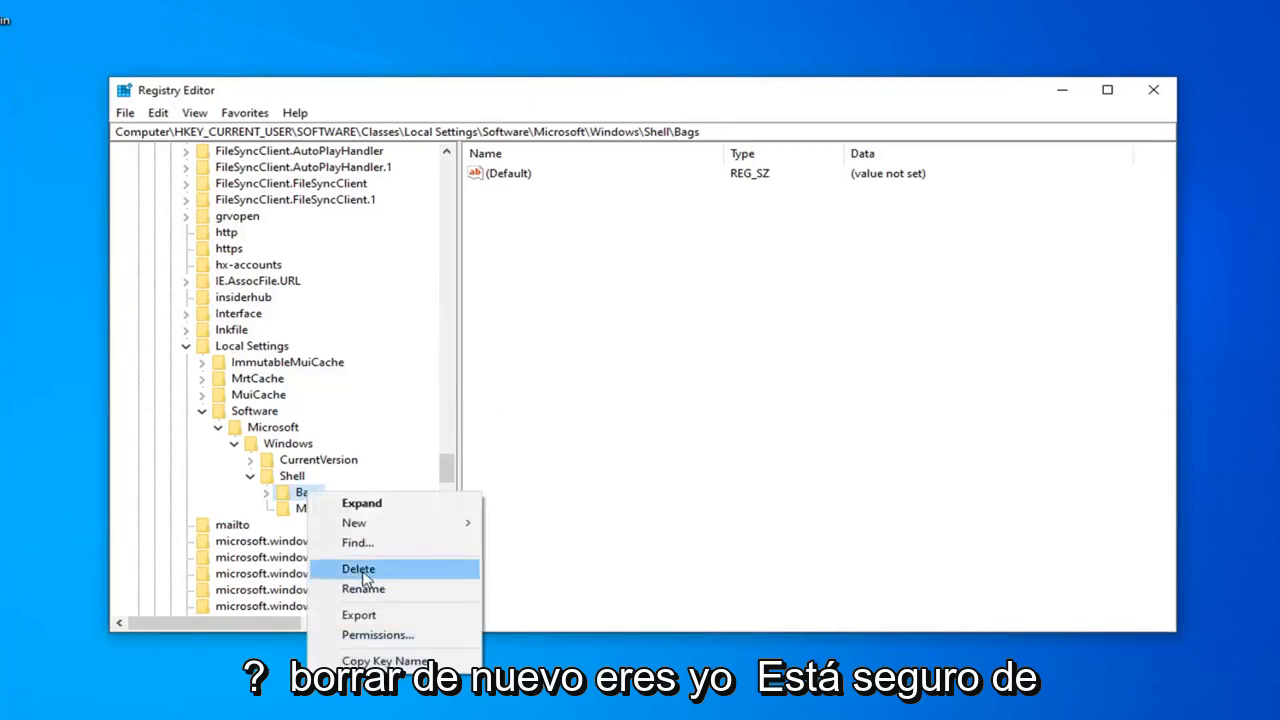
pyautogui.click(358, 568)
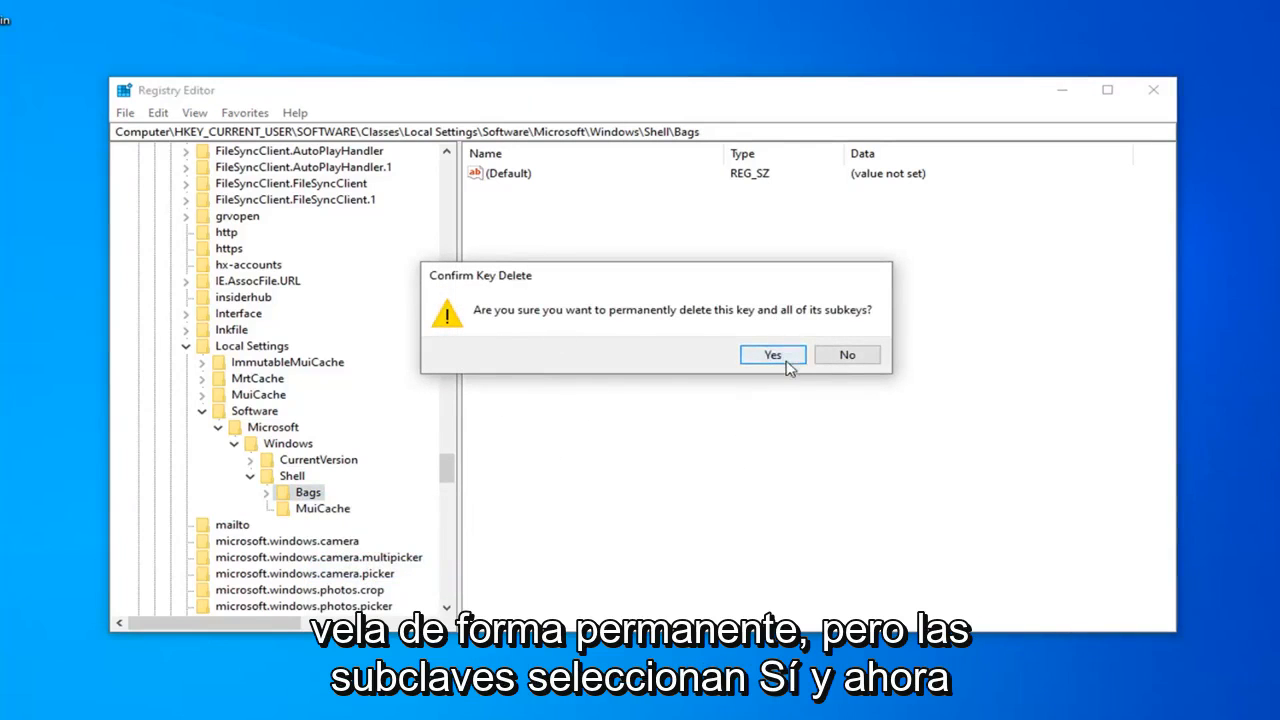
pyautogui.click(772, 354)
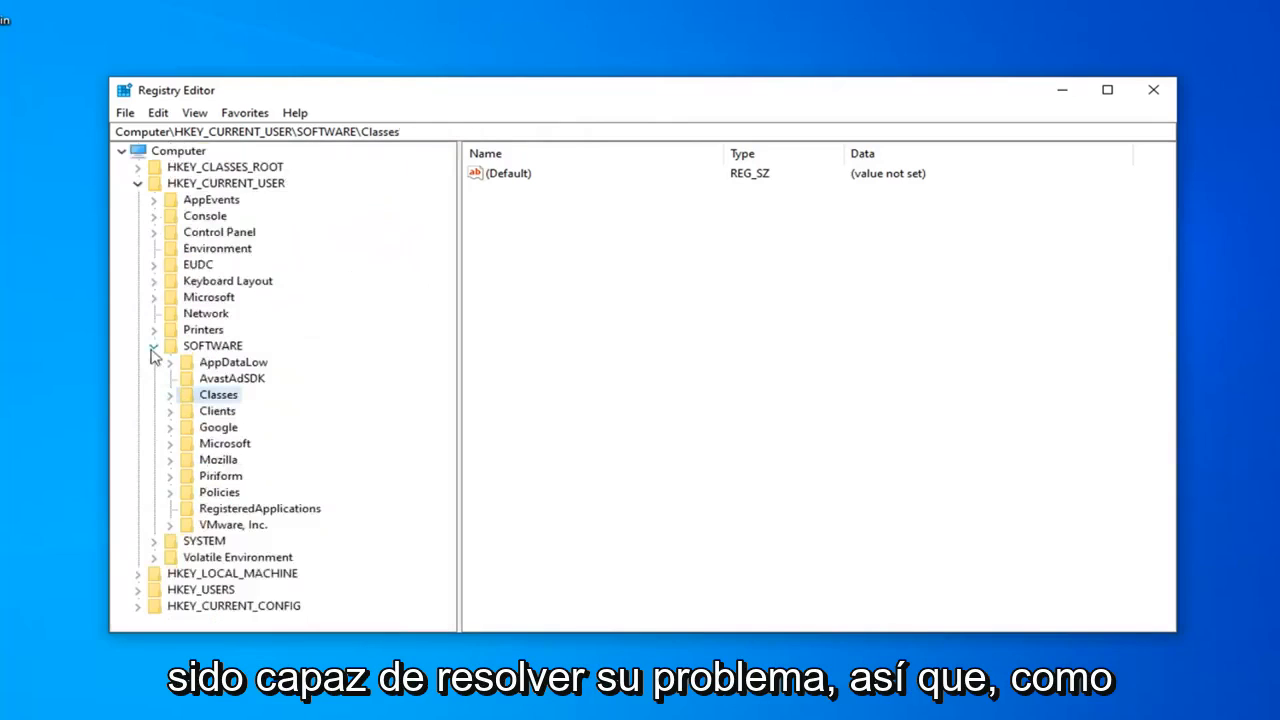
# - Collapse the HKEY_CURRENT_USER tree and close Registry Editor to the desktop
pyautogui.click(136, 184)
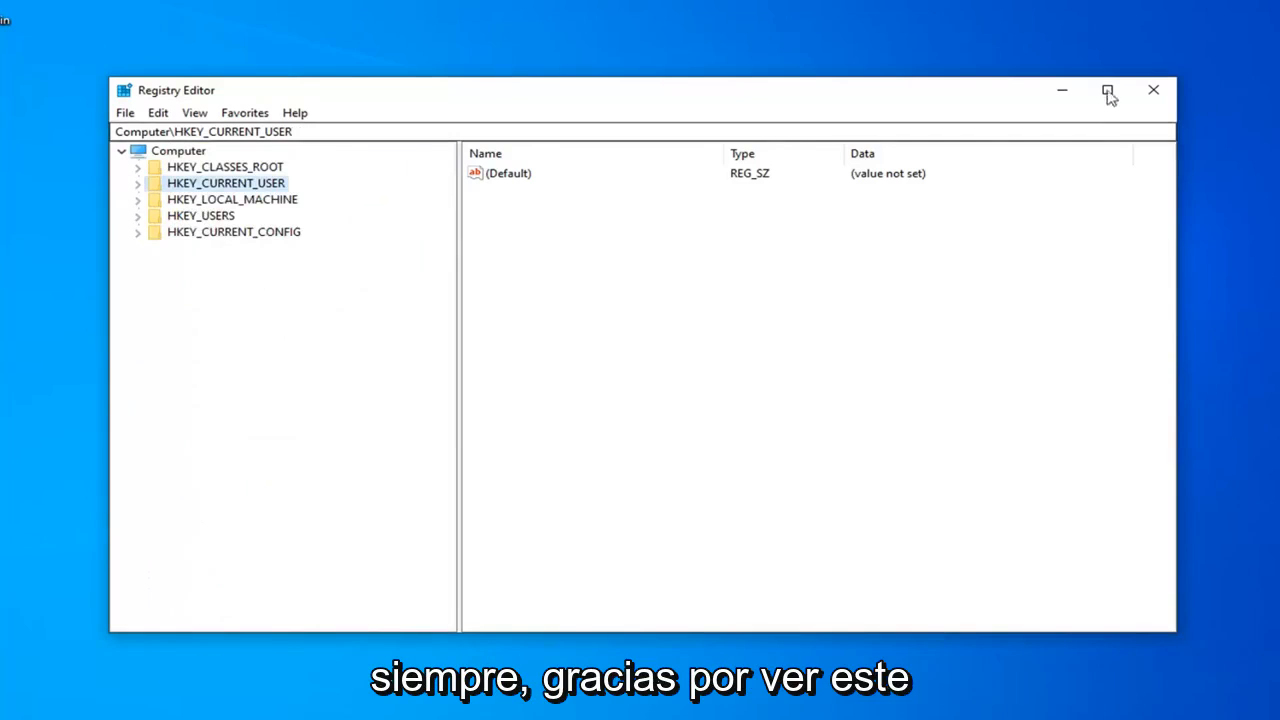
pyautogui.click(1152, 90)
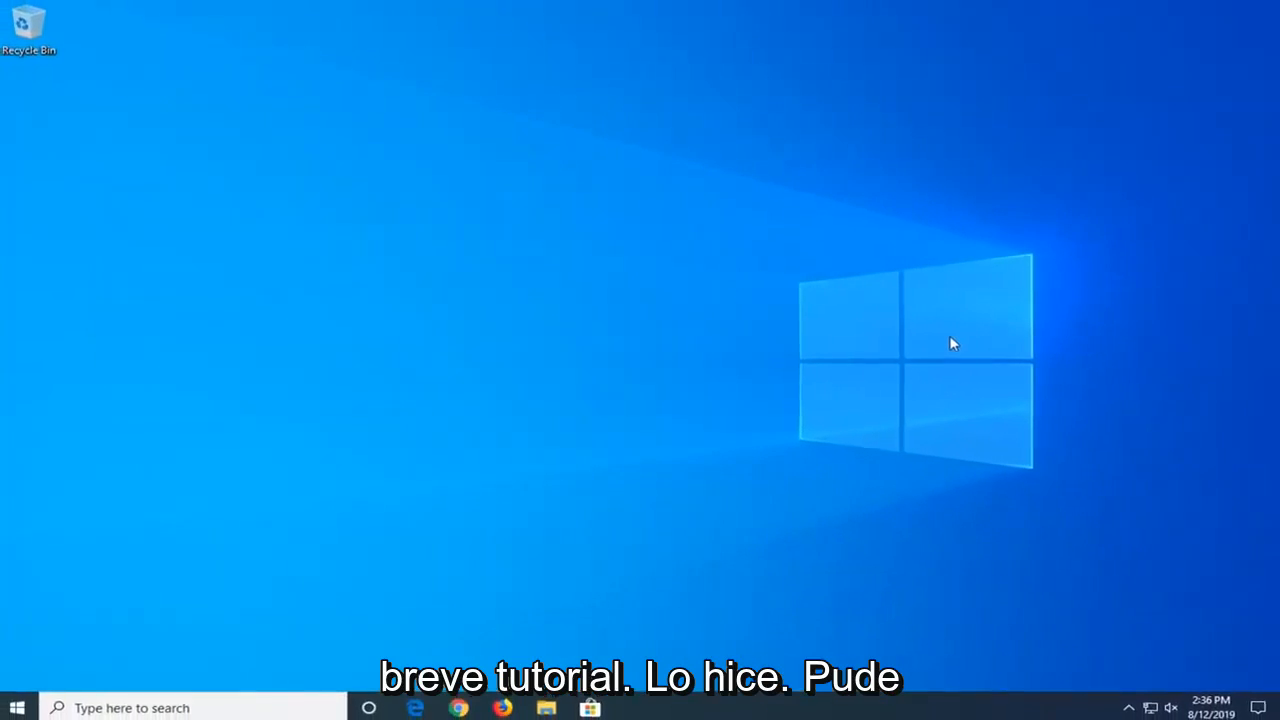